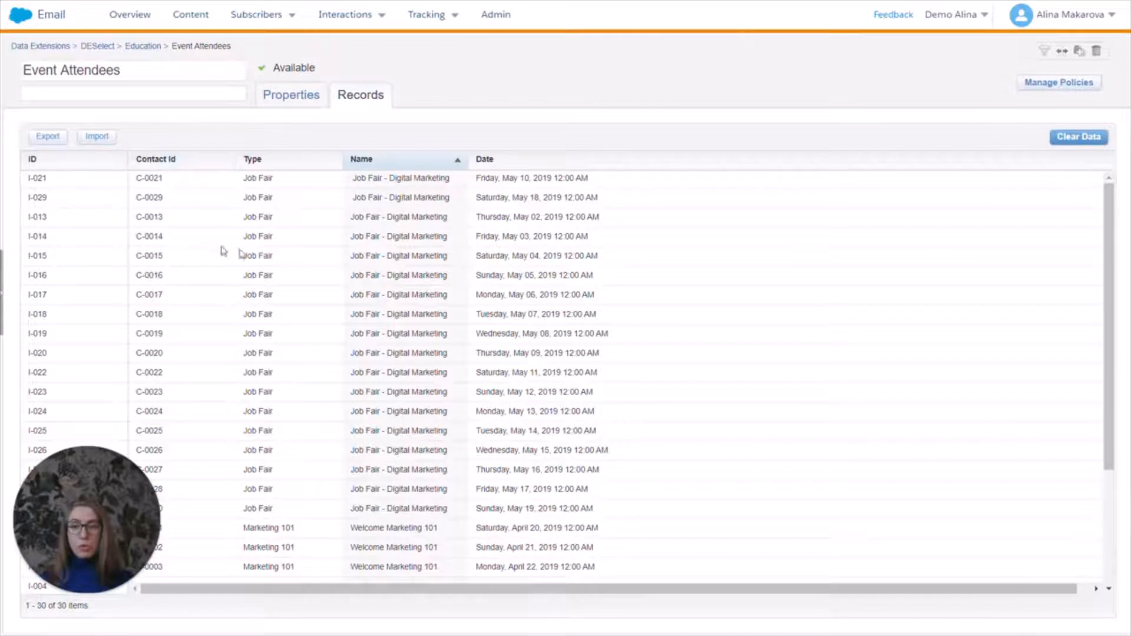
mouse_move(183, 131)
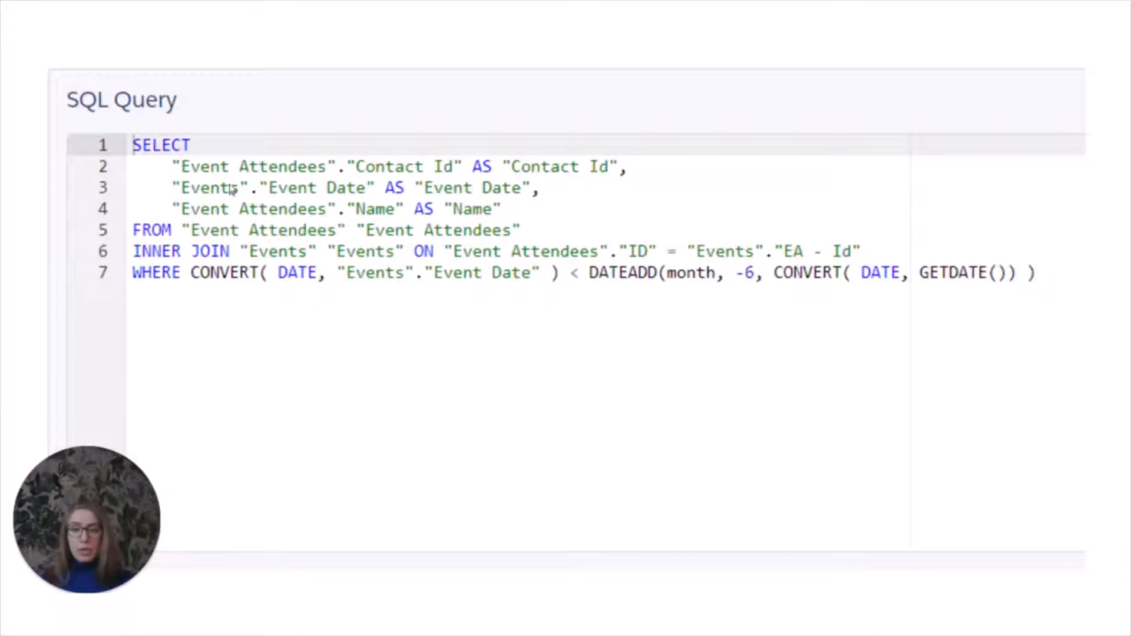
mouse_move(205, 236)
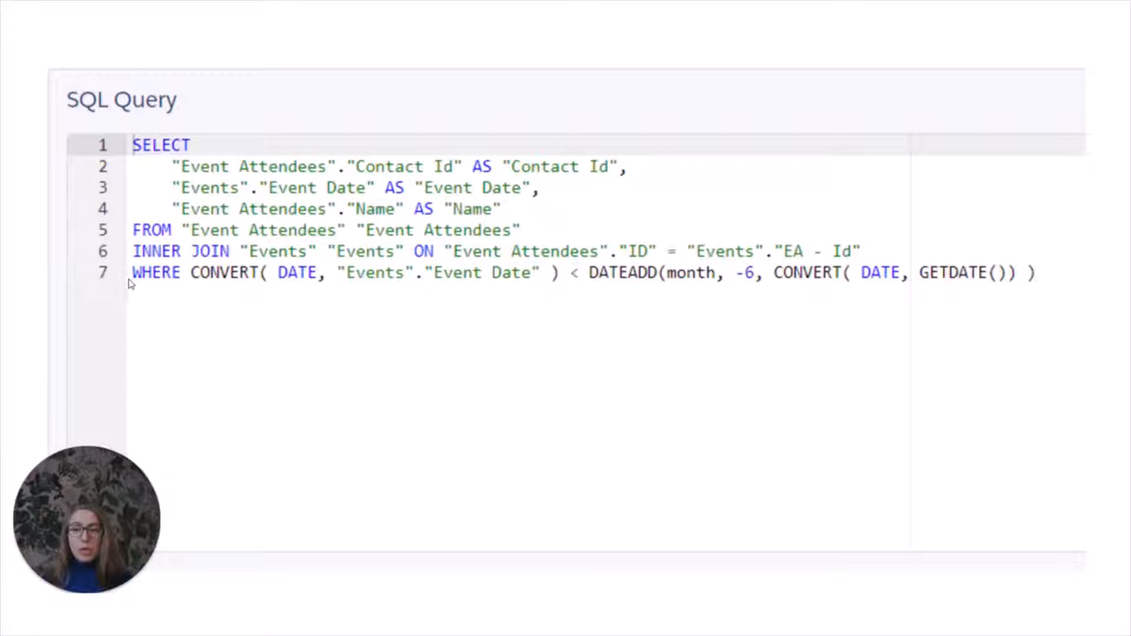
mouse_move(408, 288)
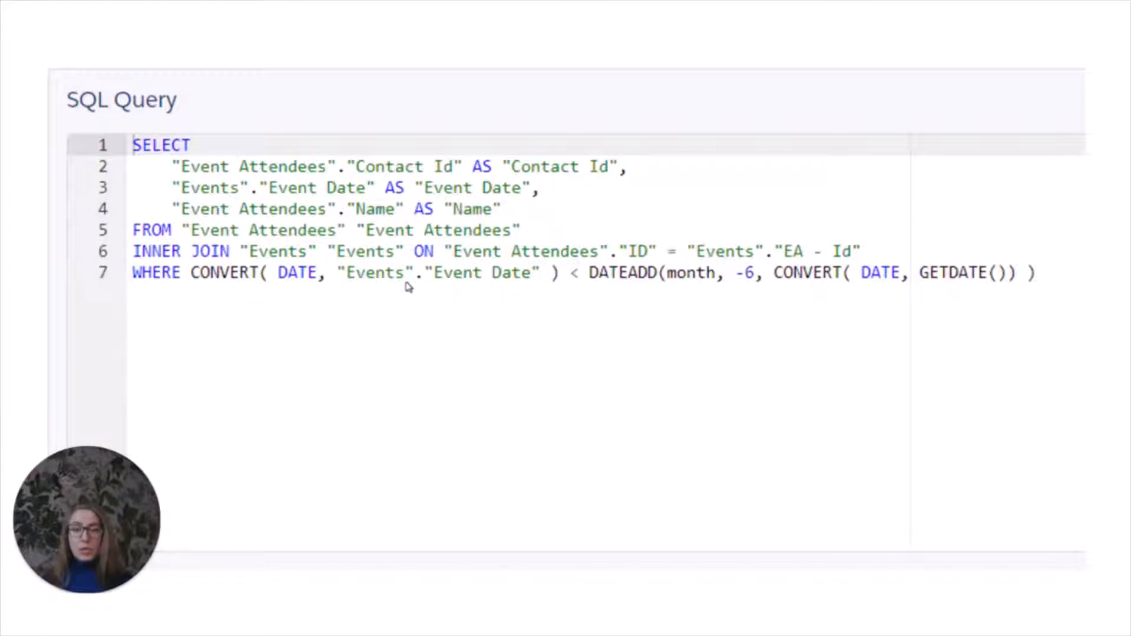
mouse_move(397, 292)
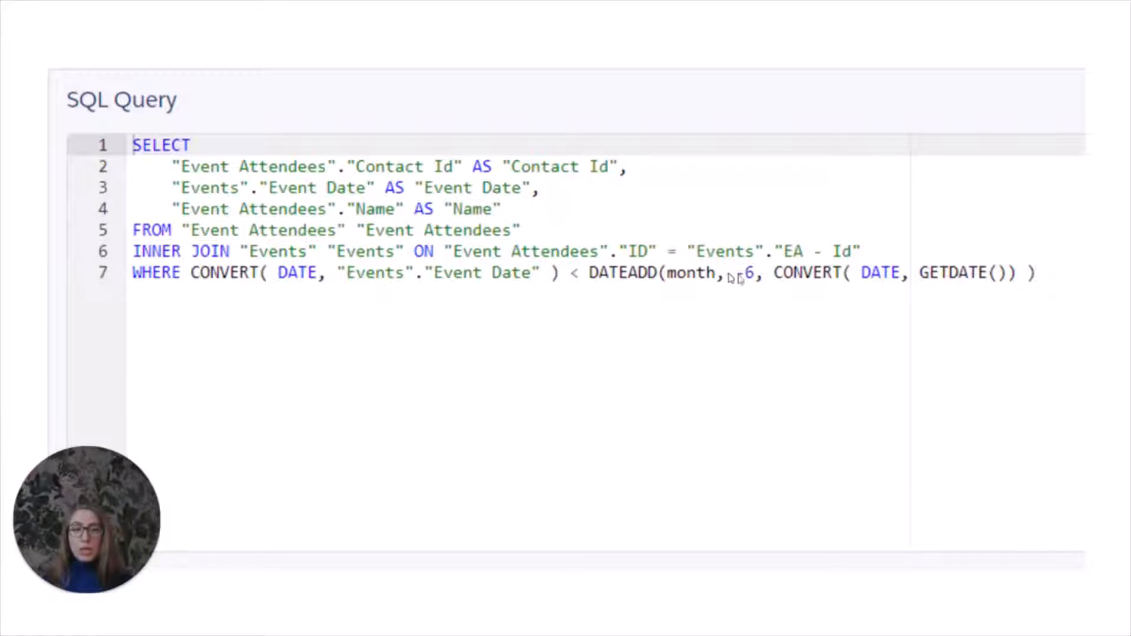
Step: Launch the DESelect app from the Marketing Cloud AppExchange menu
type("-")
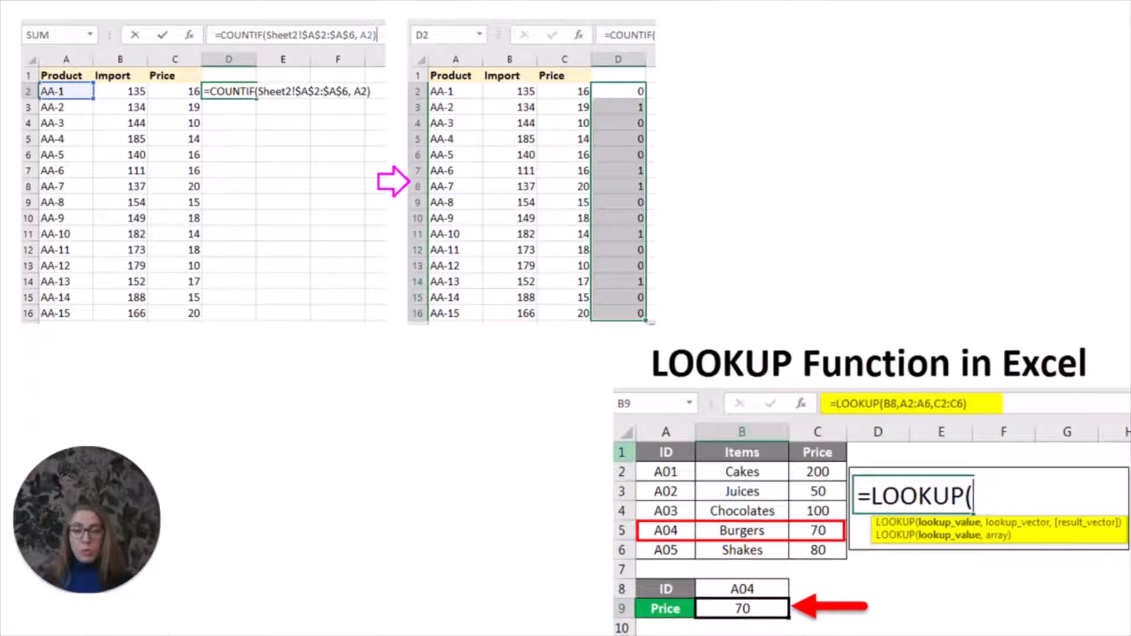
mouse_move(602, 207)
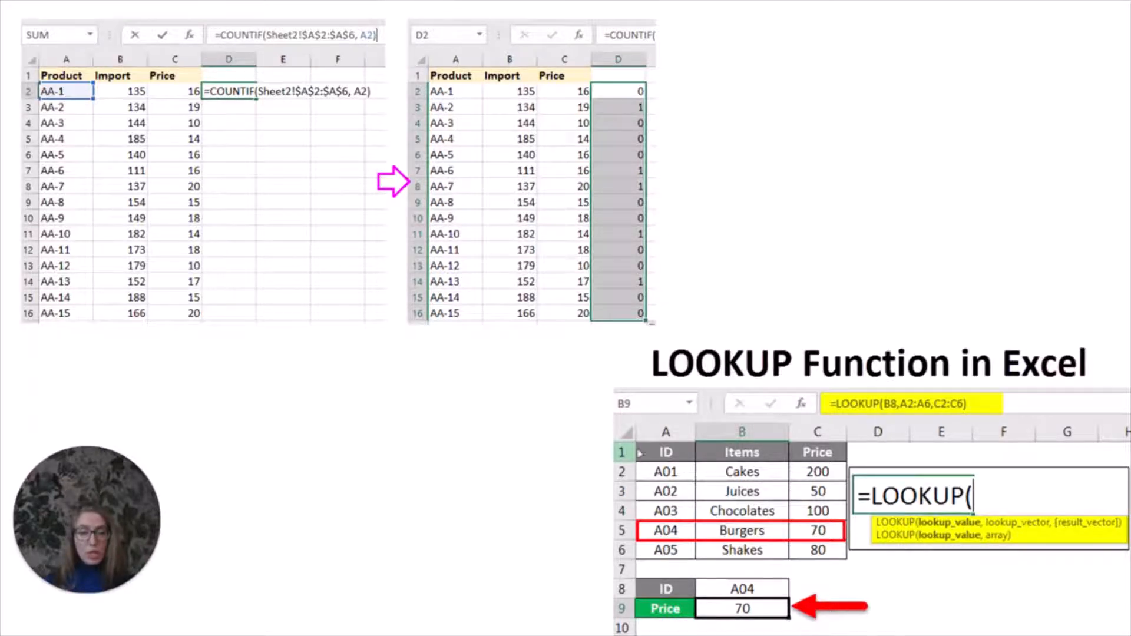
mouse_move(707, 453)
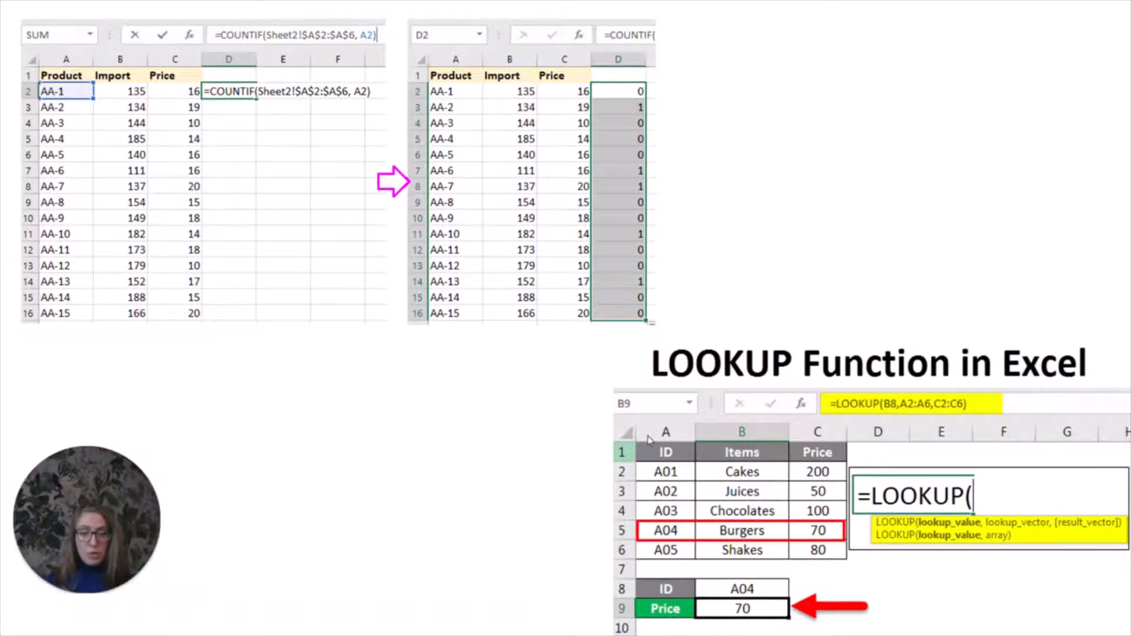
mouse_move(570, 415)
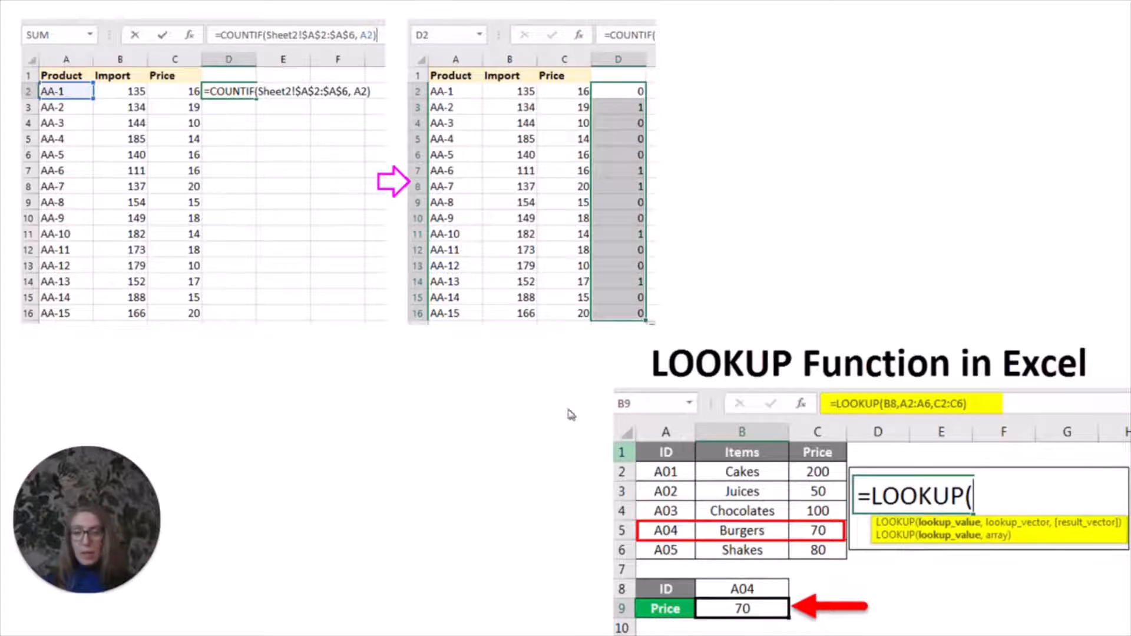
mouse_move(516, 390)
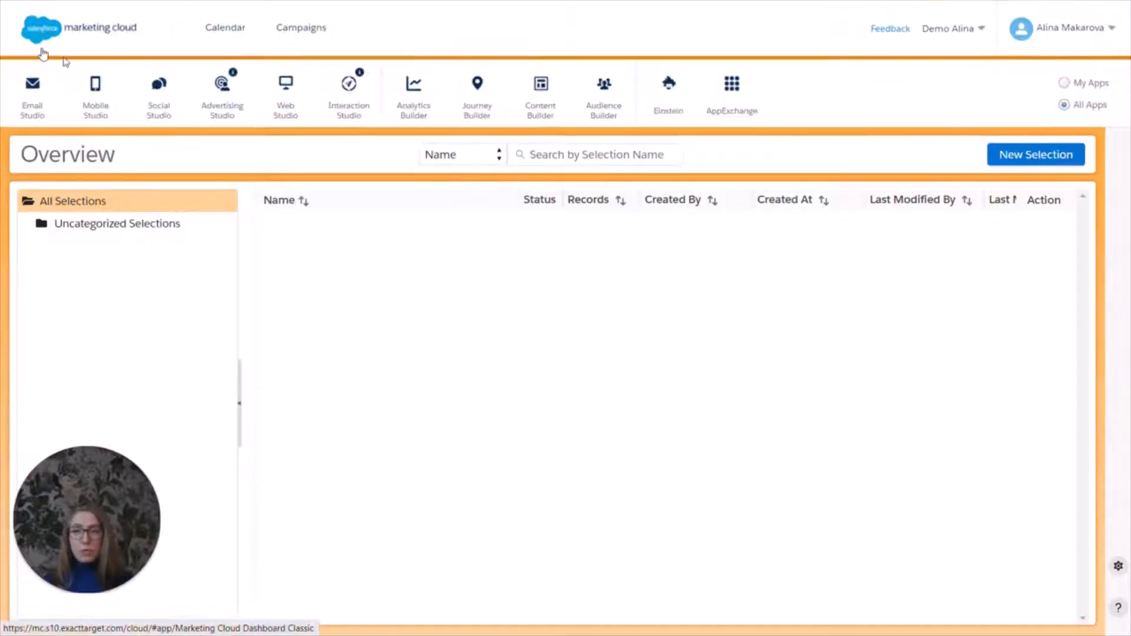
left_click(732, 83)
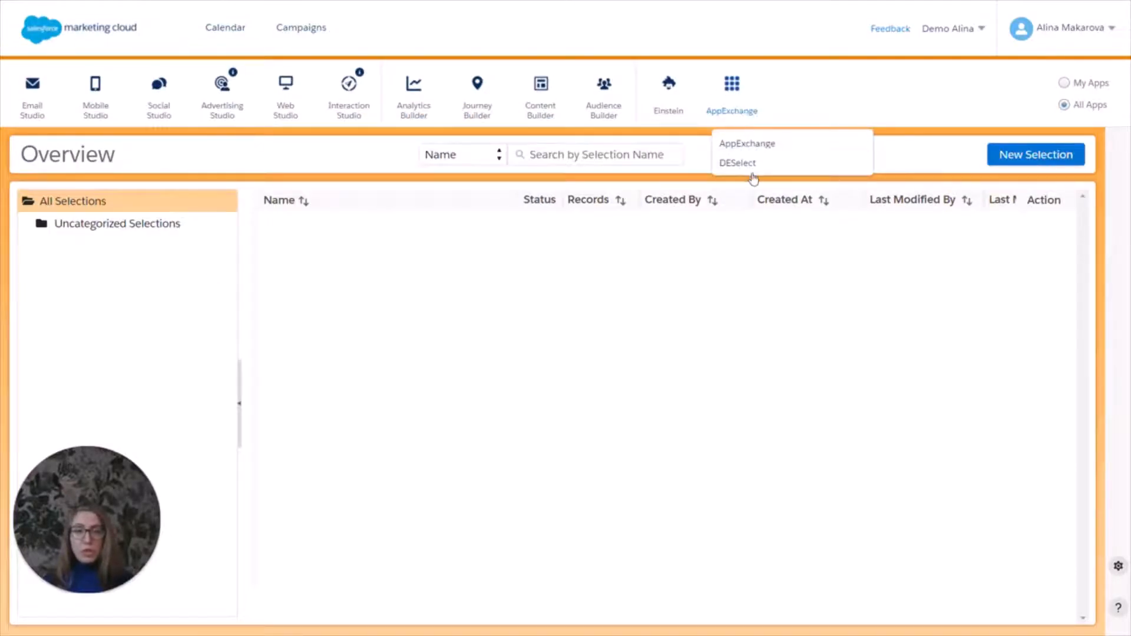
left_click(738, 162)
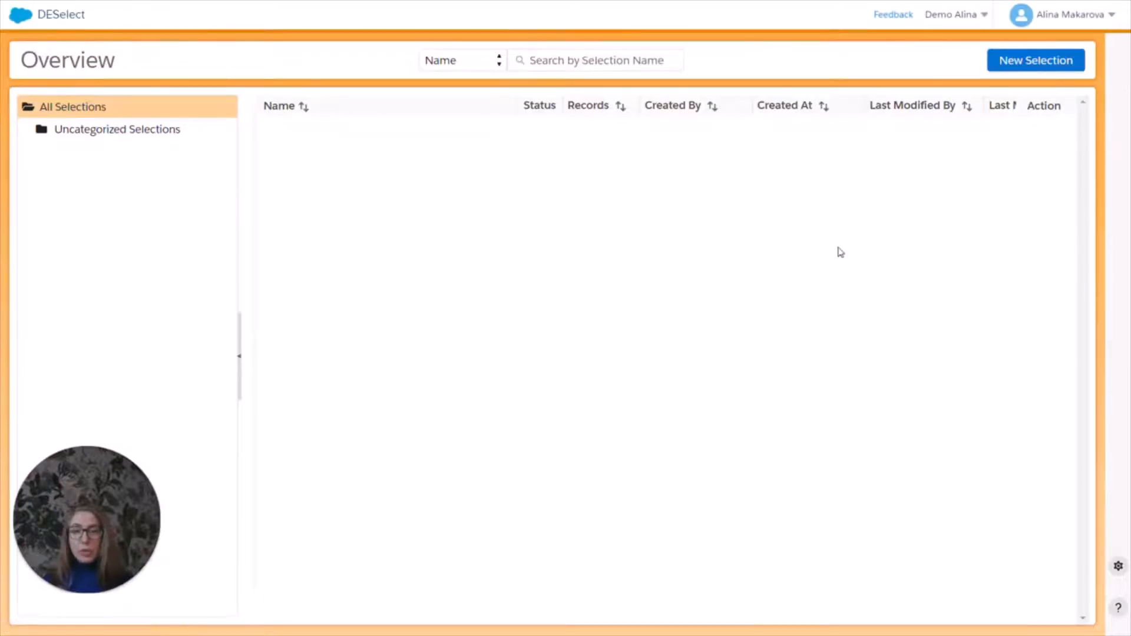
mouse_move(1054, 68)
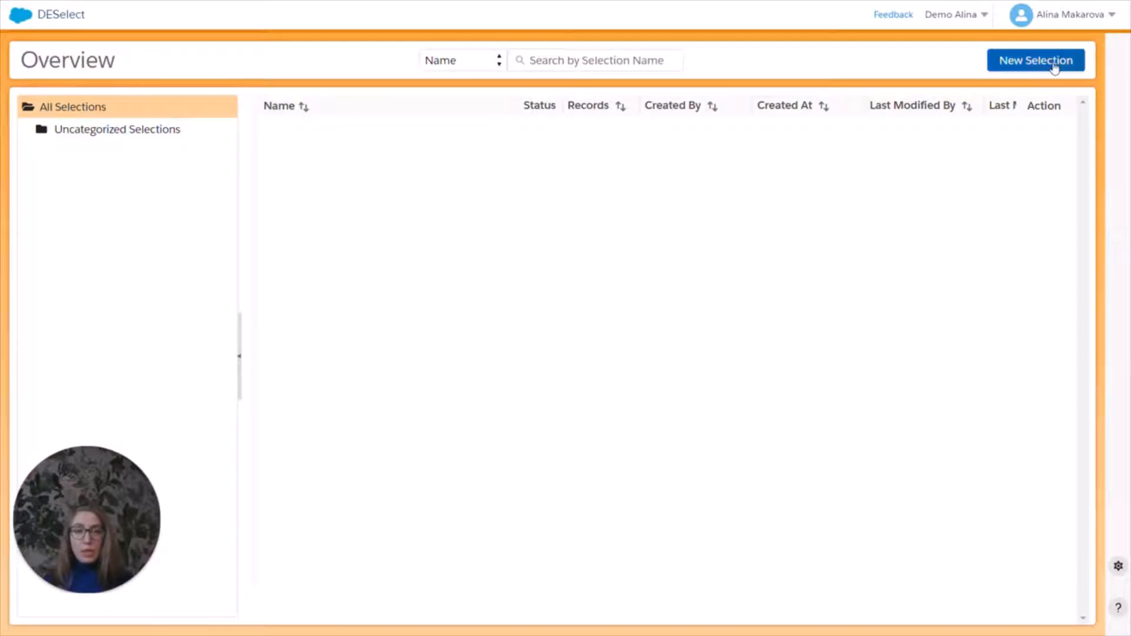
Step: Create a new selection named 'Date 6 months' and search data extensions for 'eve'
left_click(1036, 61)
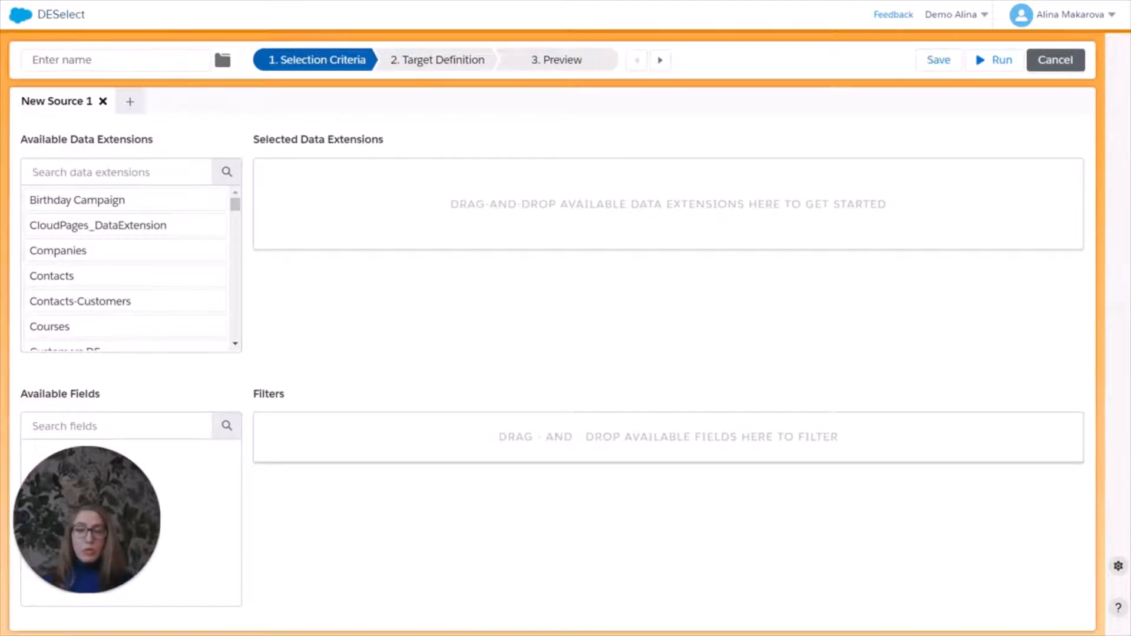
type("Date 6 months")
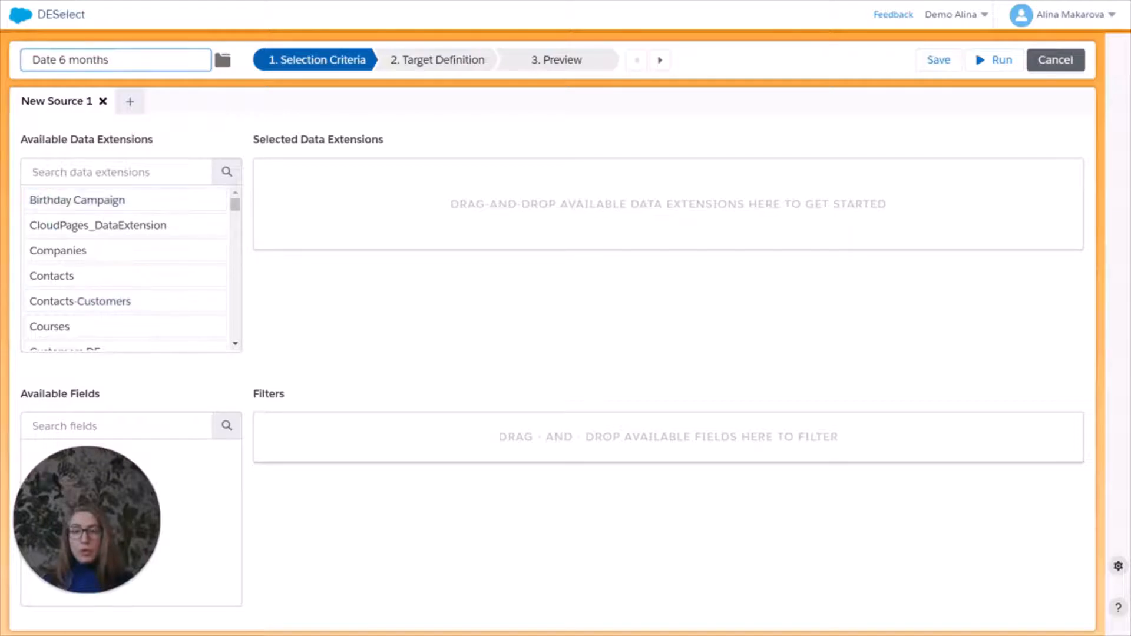
type("eve")
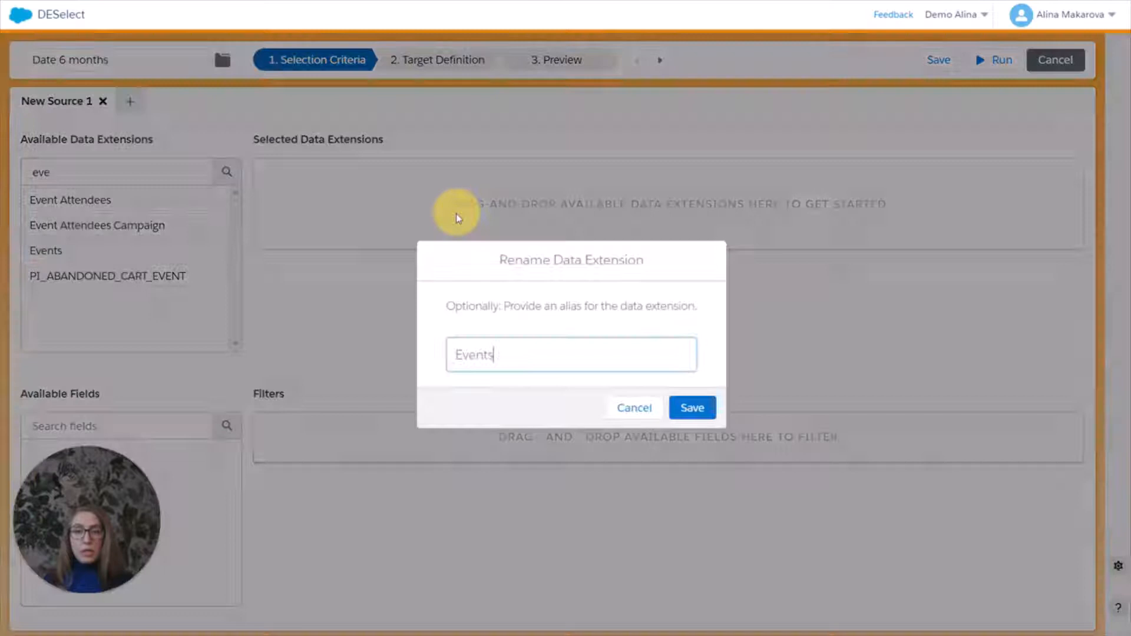
Step: Add Events and Event Attendees to the selection, keeping their default aliases
left_click(694, 408)
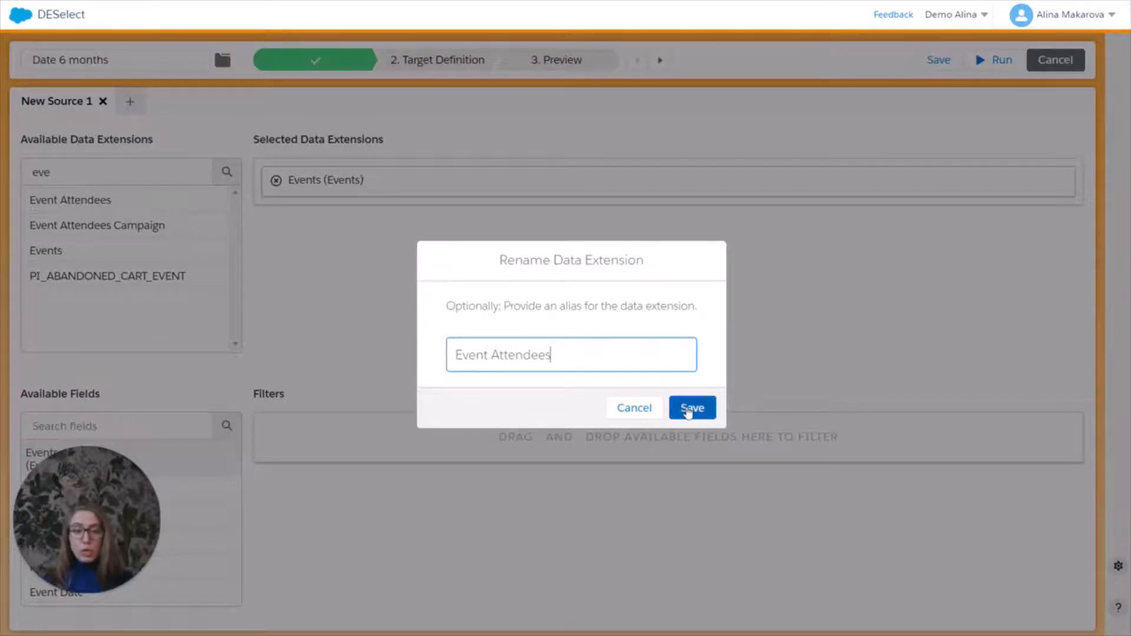
left_click(692, 407)
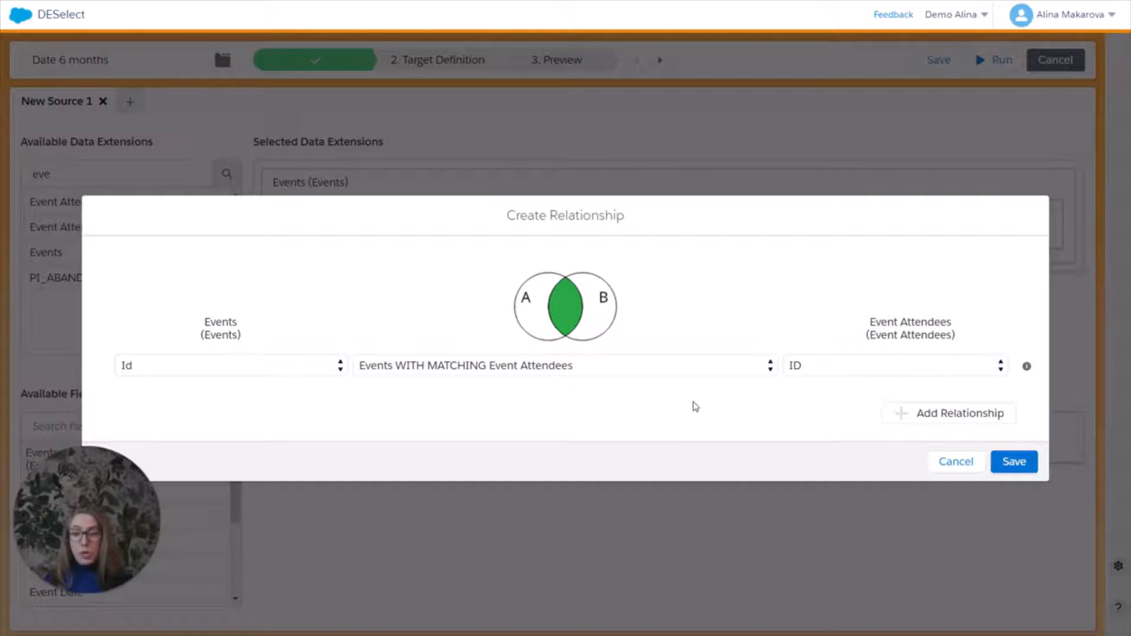
mouse_move(450, 347)
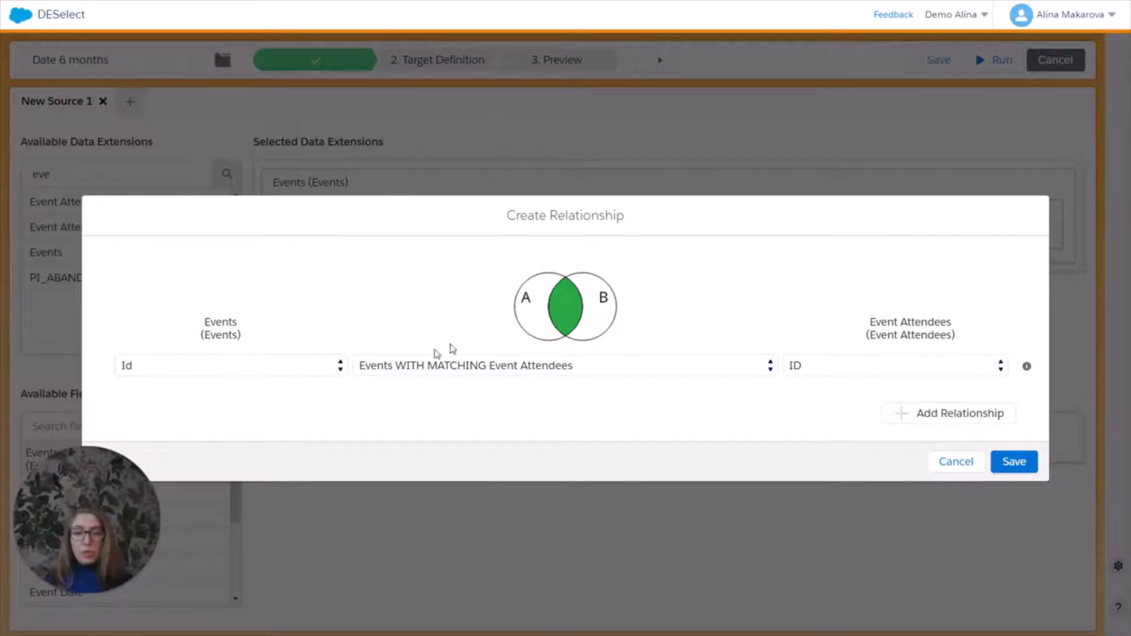
Step: Join Events to Event Attendees on Events EA - Id matching attendees' ID
left_click(230, 366)
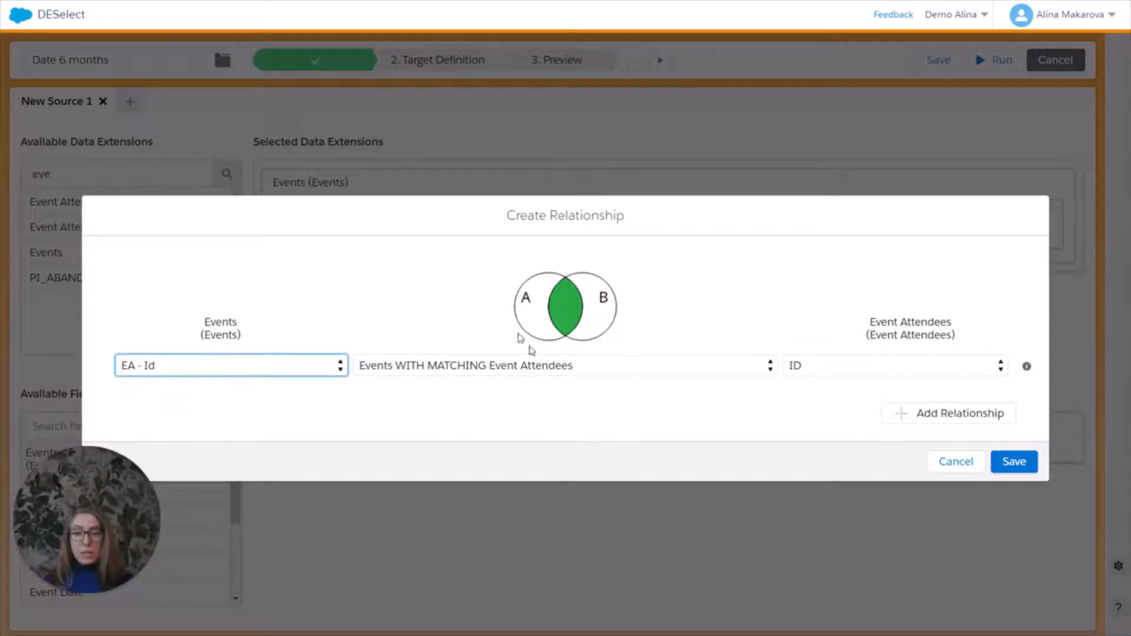
mouse_move(778, 394)
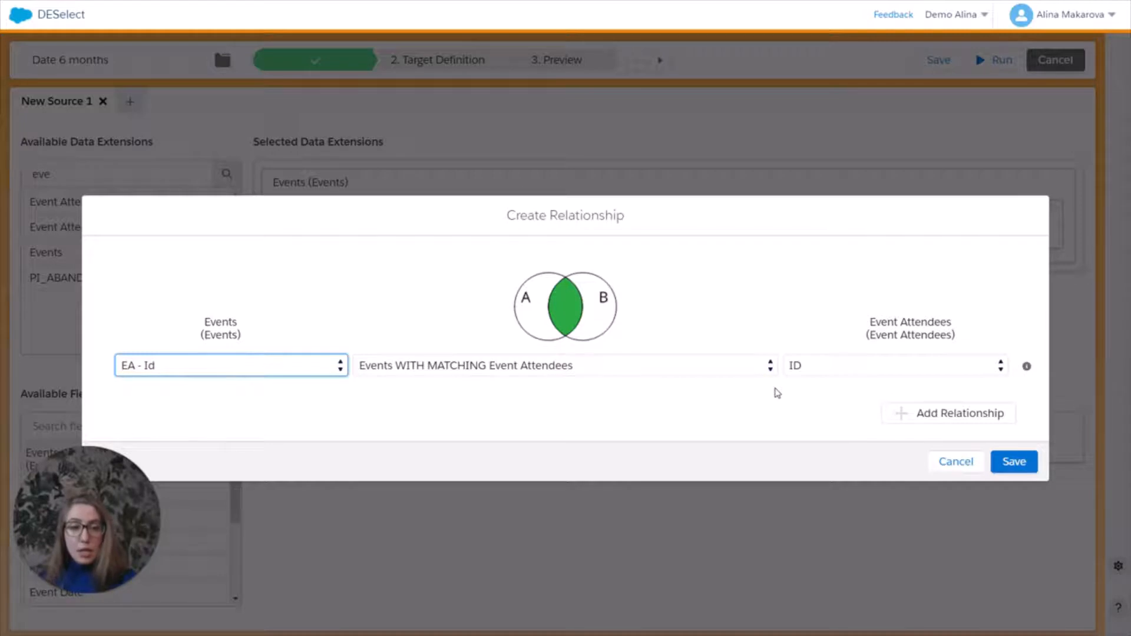
left_click(1014, 462)
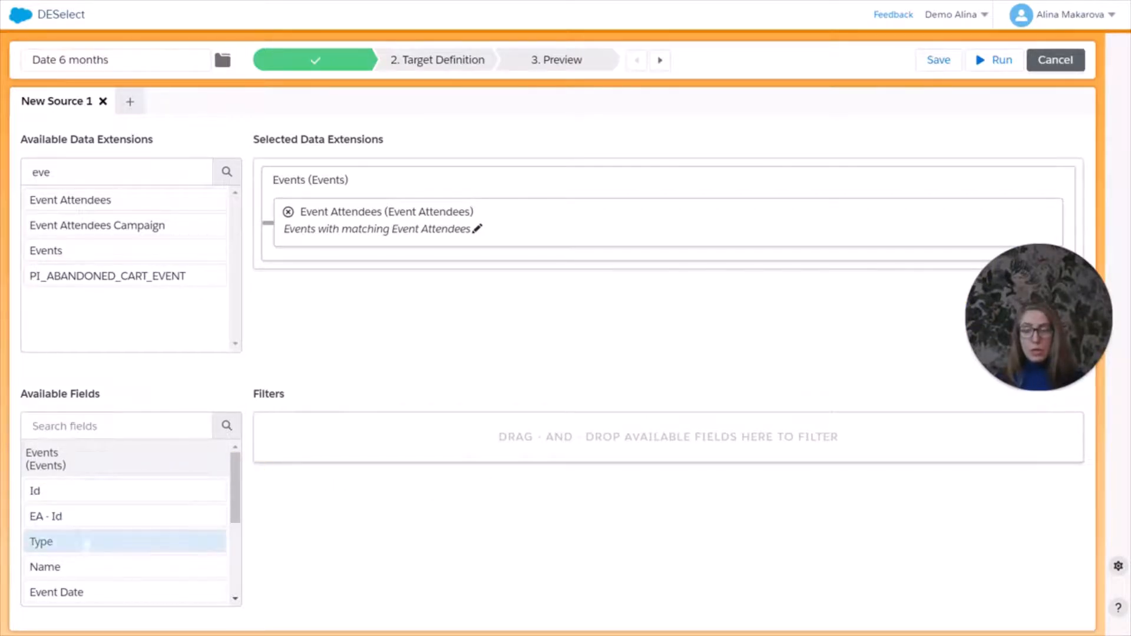
Step: Filter Event Date to before 6 months before today, then continue to Target Definition
scroll("down", 3)
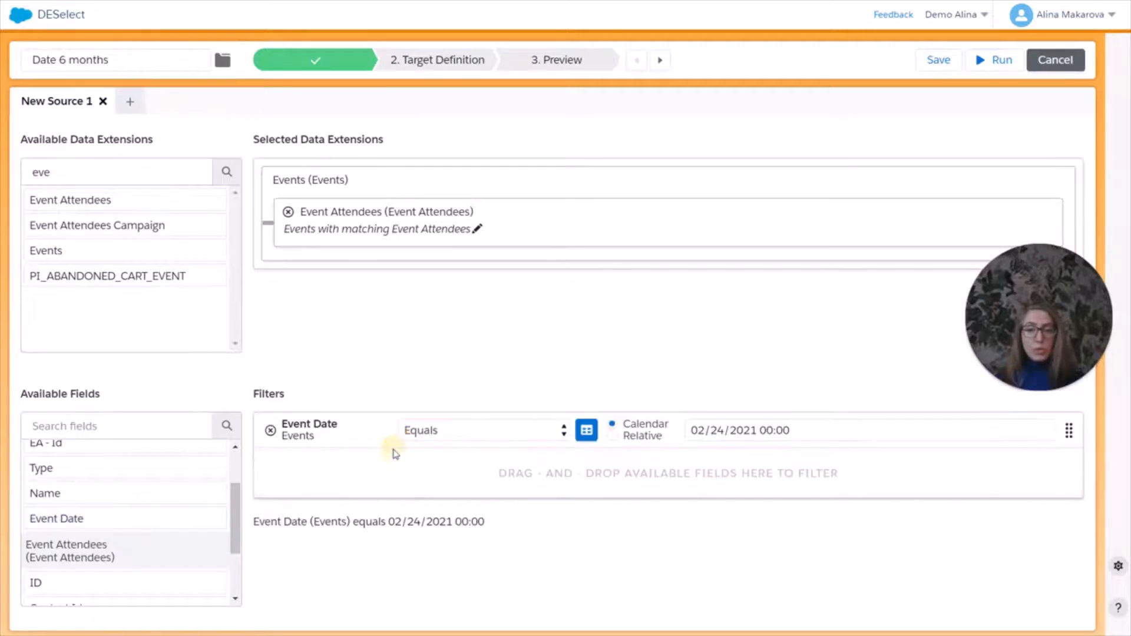
left_click(483, 430)
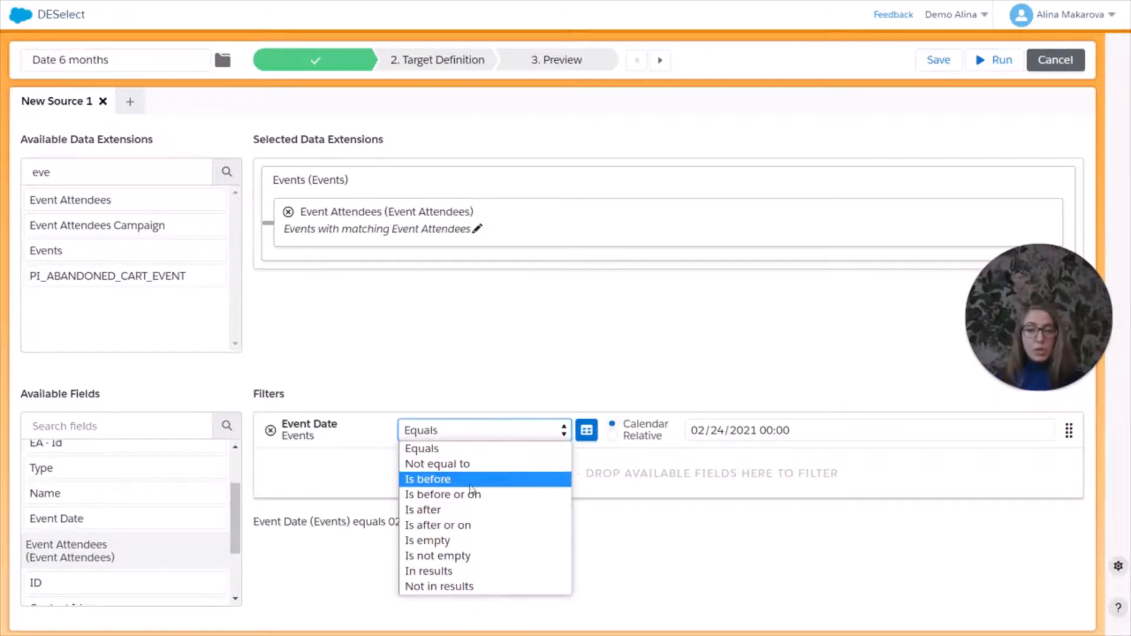
left_click(428, 478)
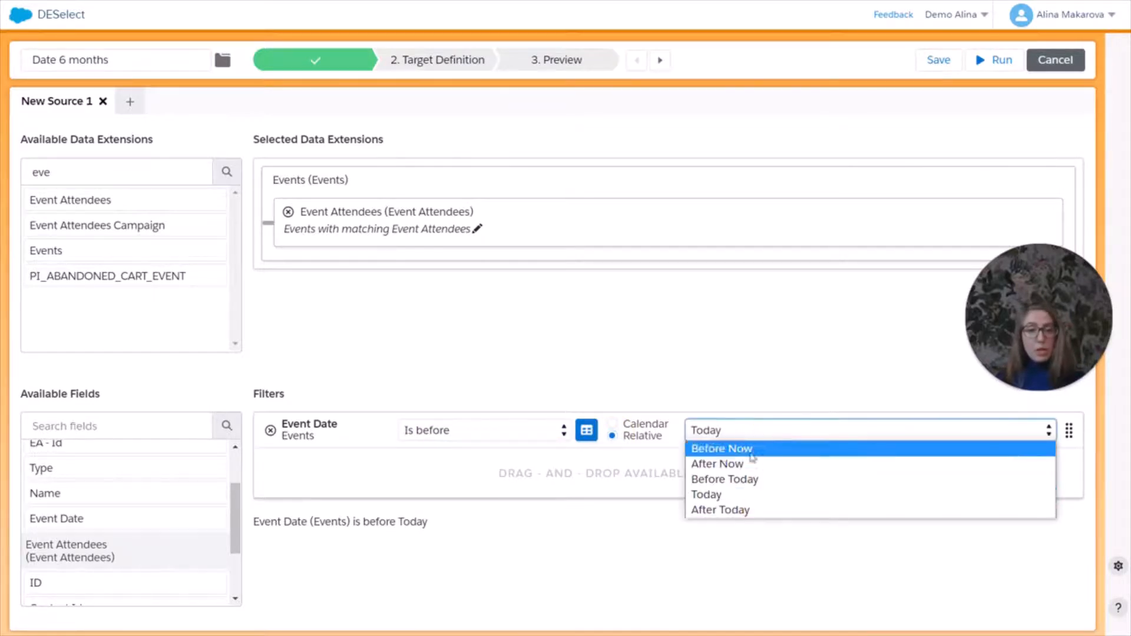
mouse_move(733, 480)
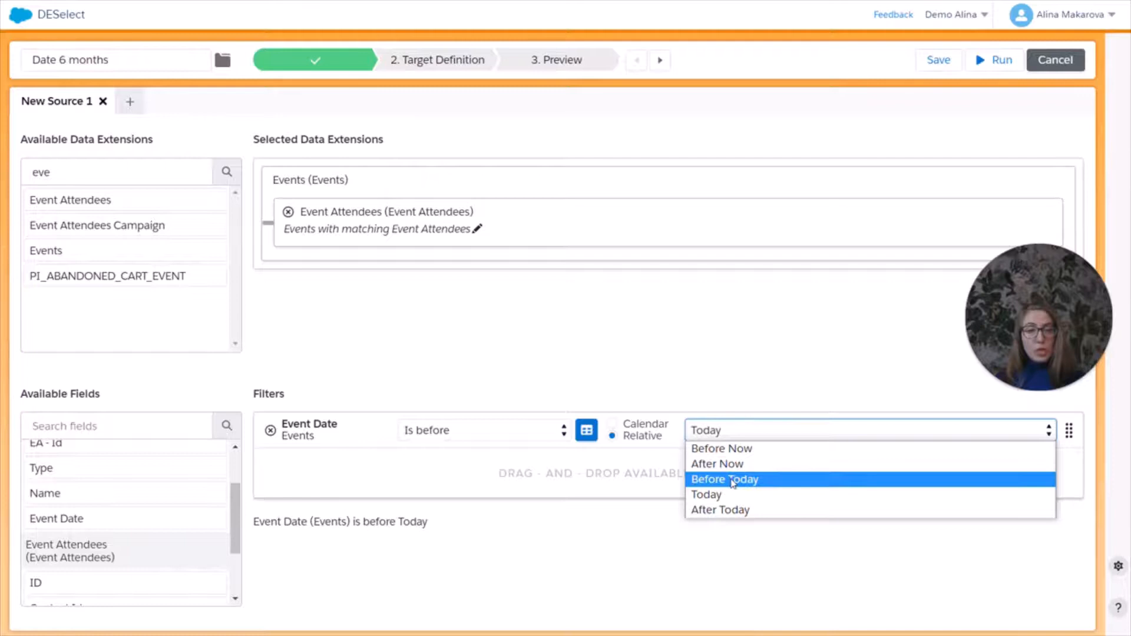
mouse_move(721, 447)
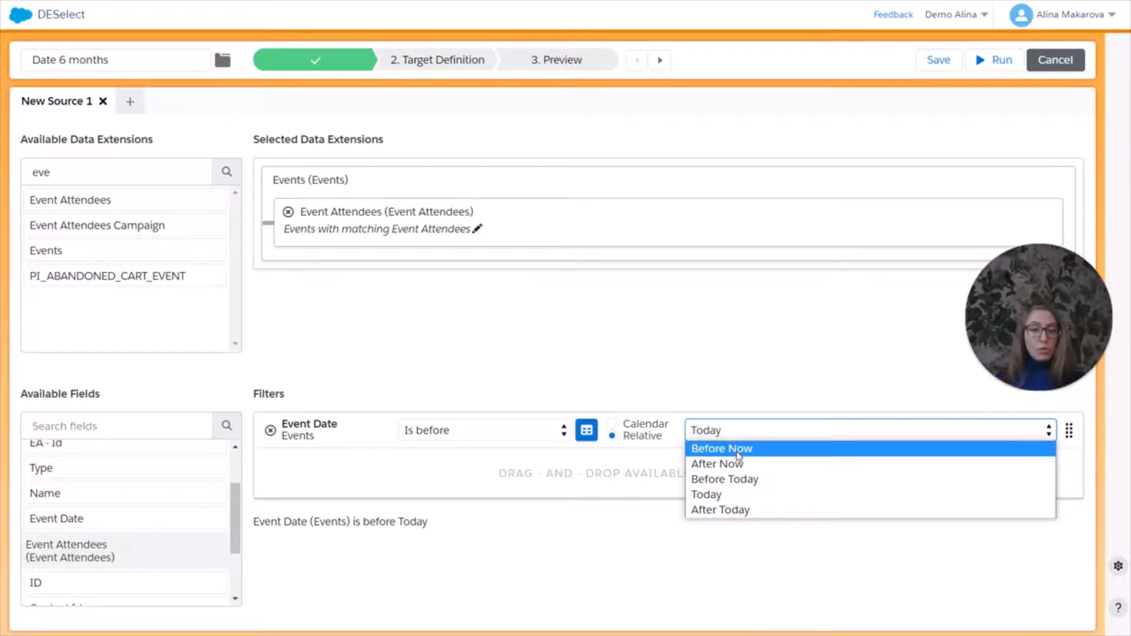
mouse_move(733, 479)
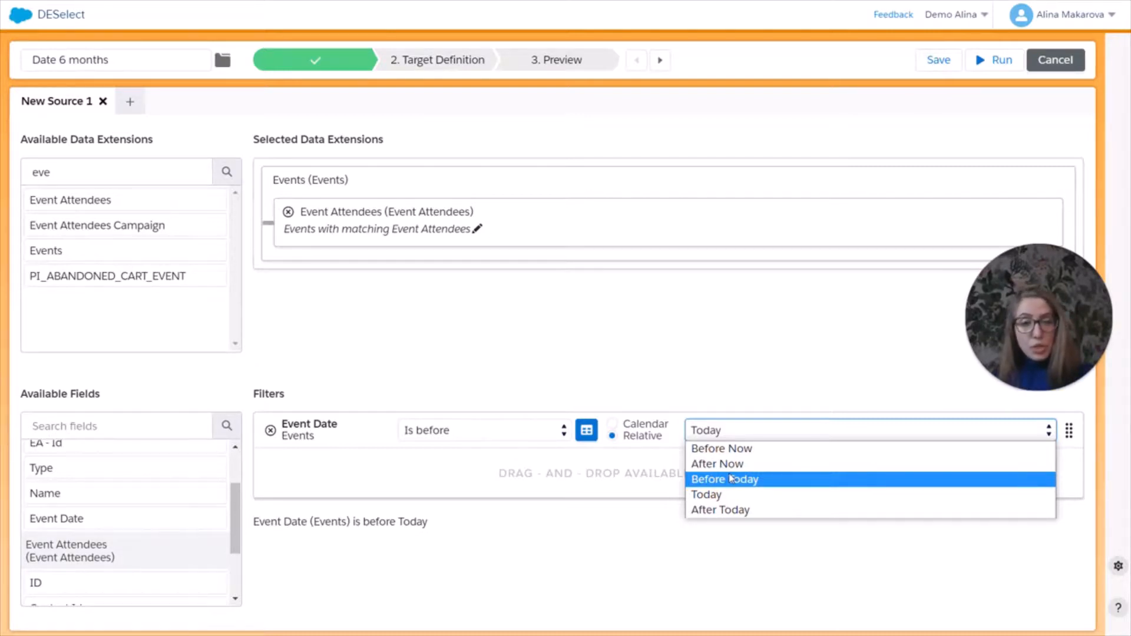
left_click(725, 480)
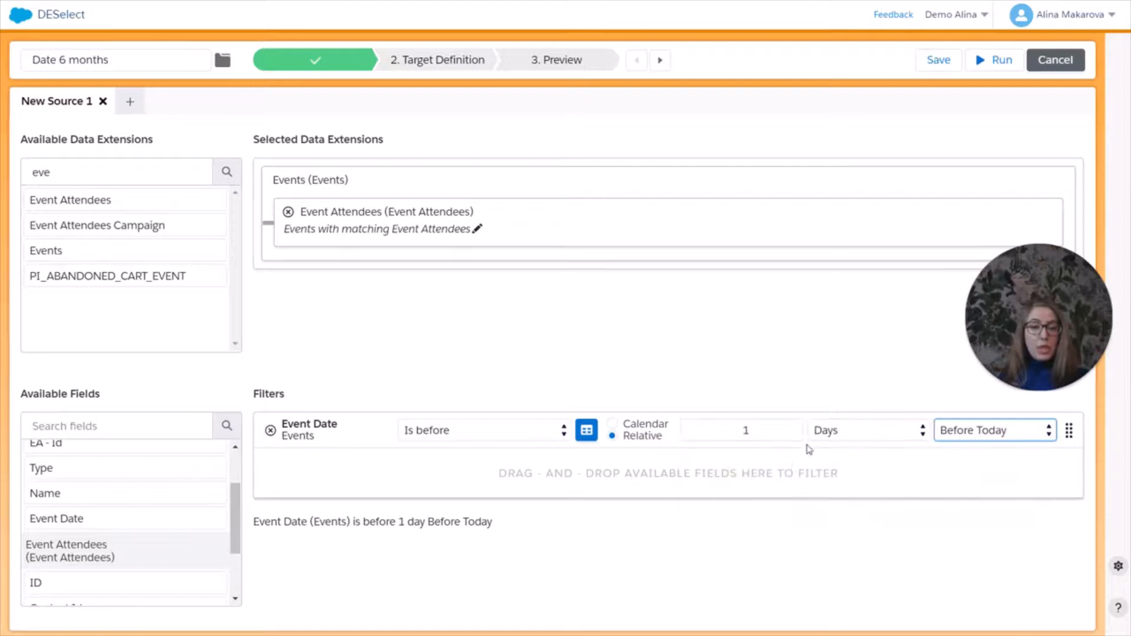
type("6")
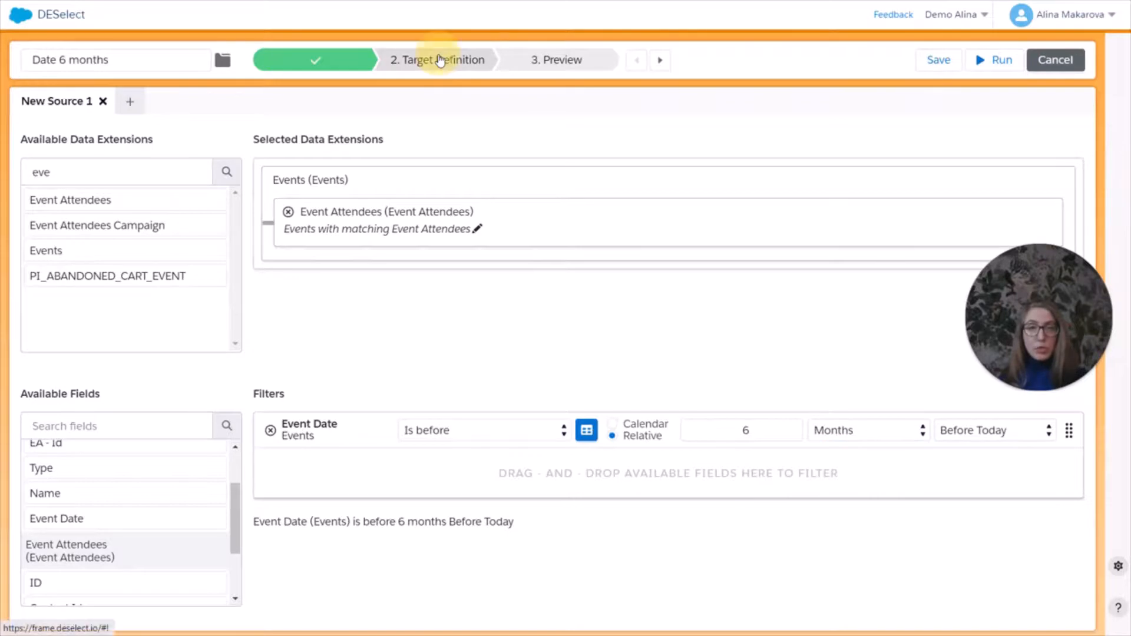
left_click(437, 59)
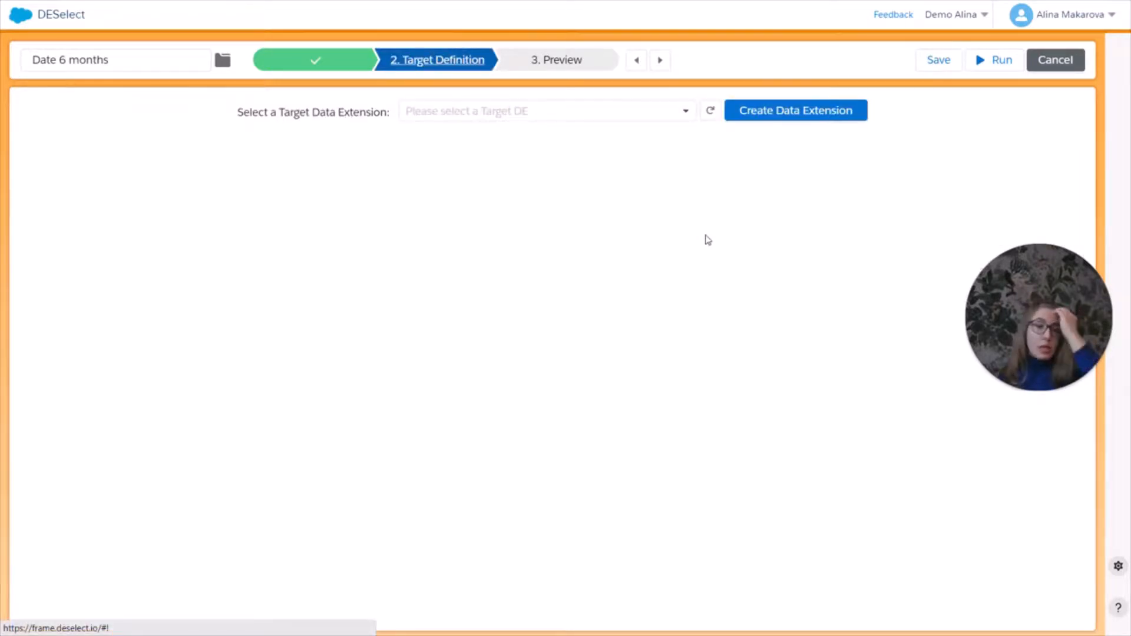
mouse_move(701, 243)
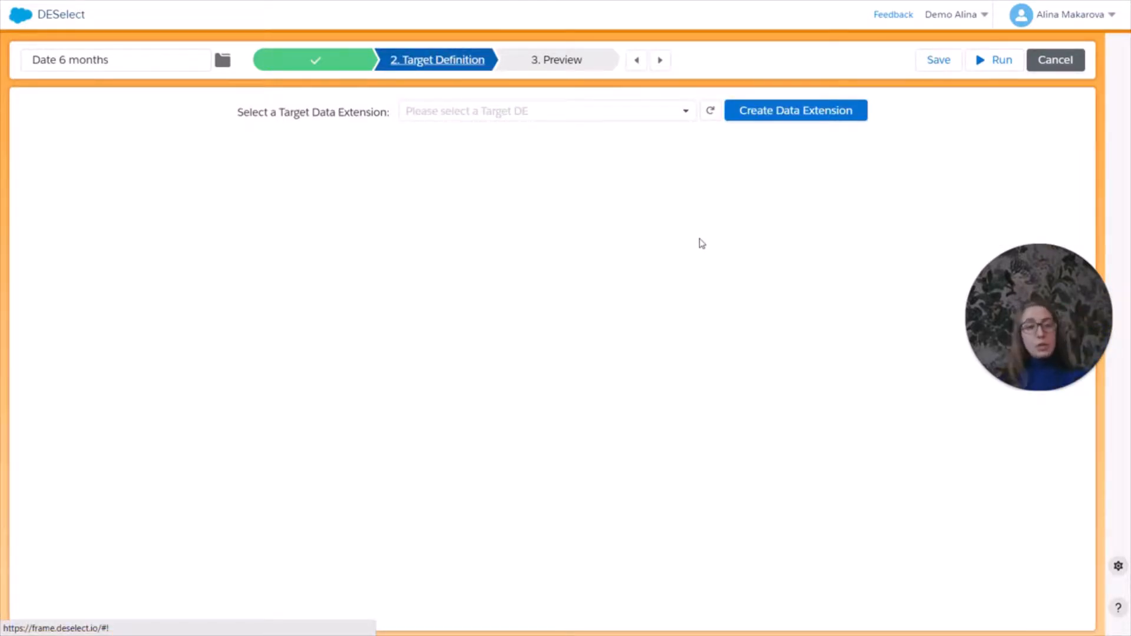
mouse_move(792, 117)
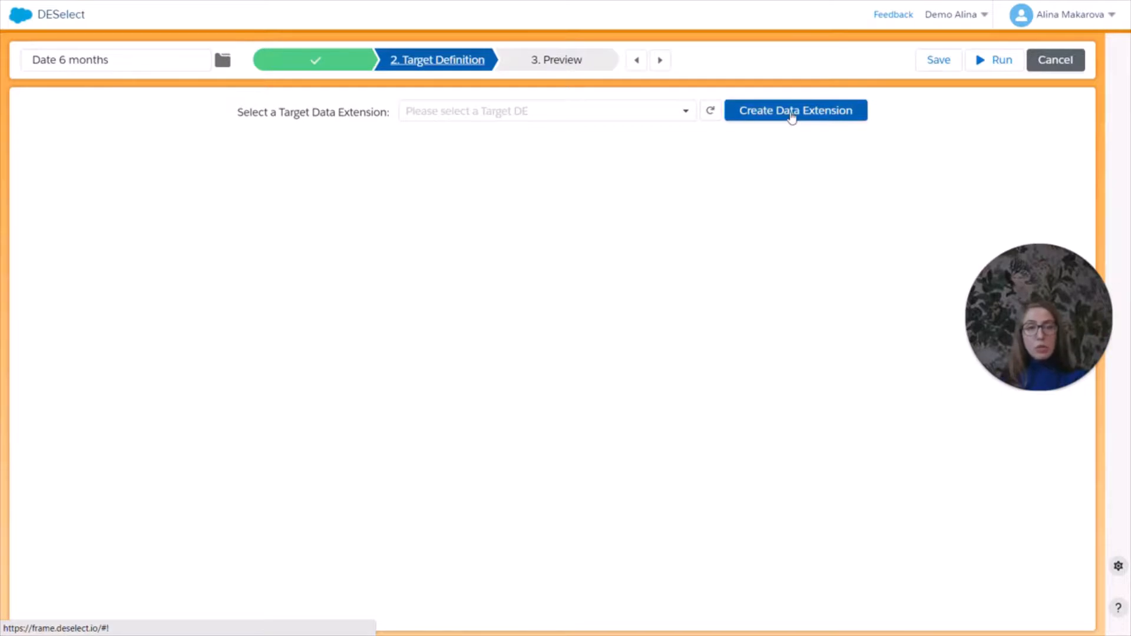
Step: Create a sendable target data extension named 'EA - 6 months'
left_click(796, 111)
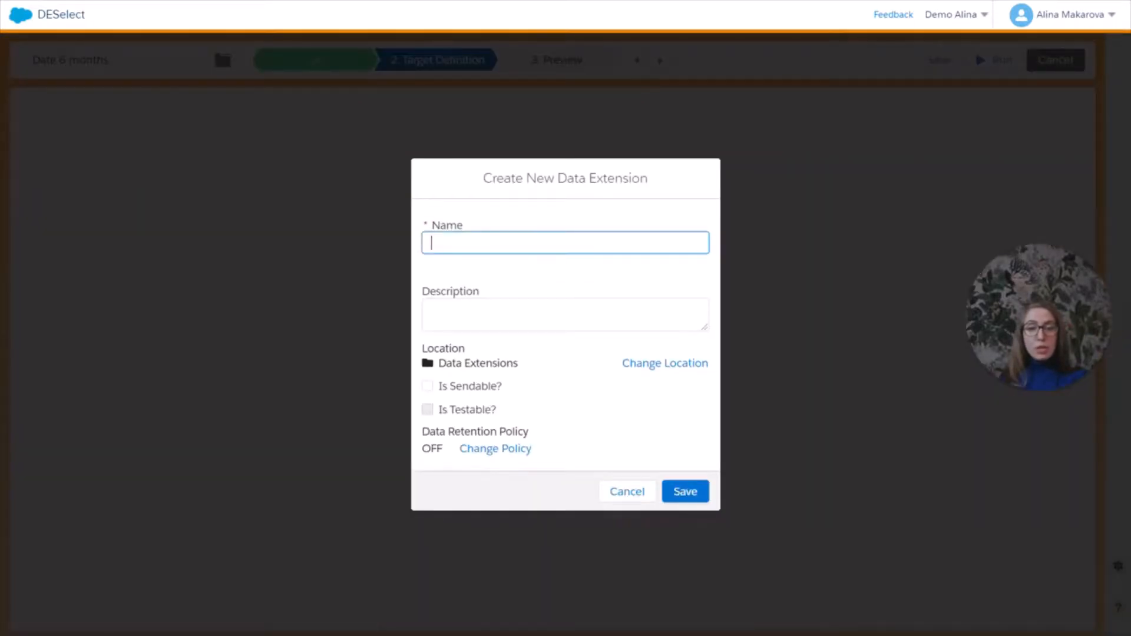
type("D")
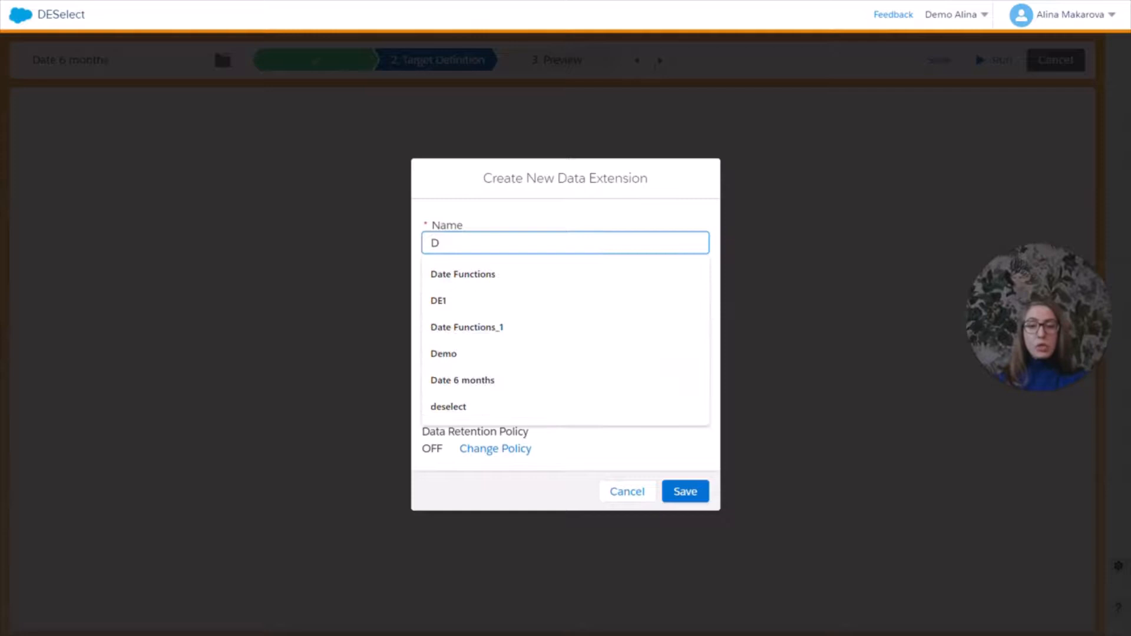
type("EA -")
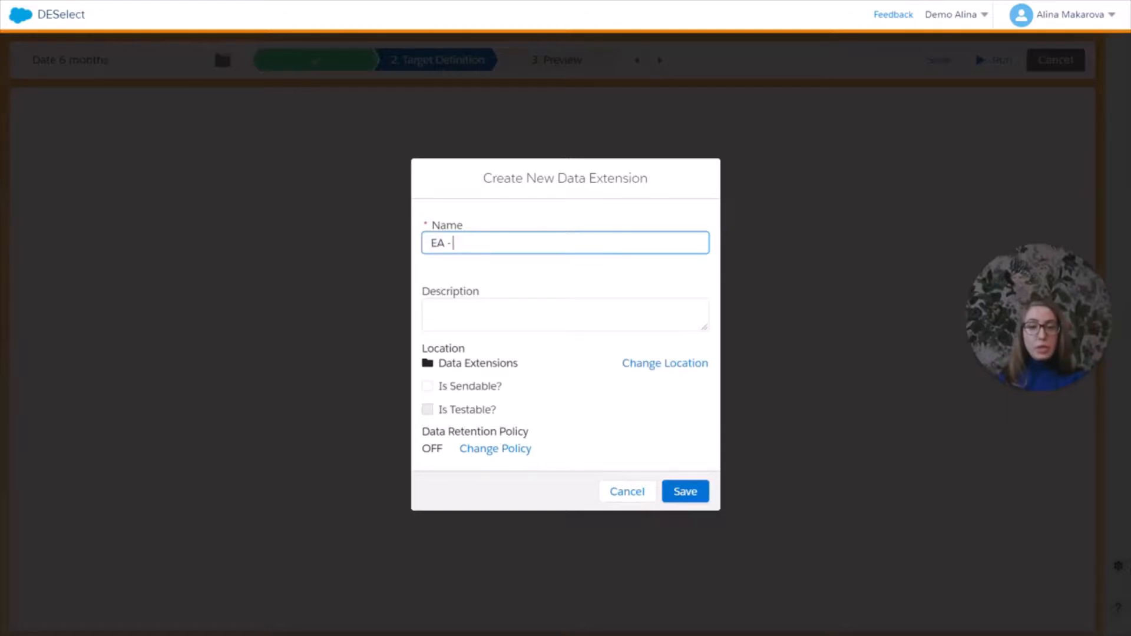
type("6 mont")
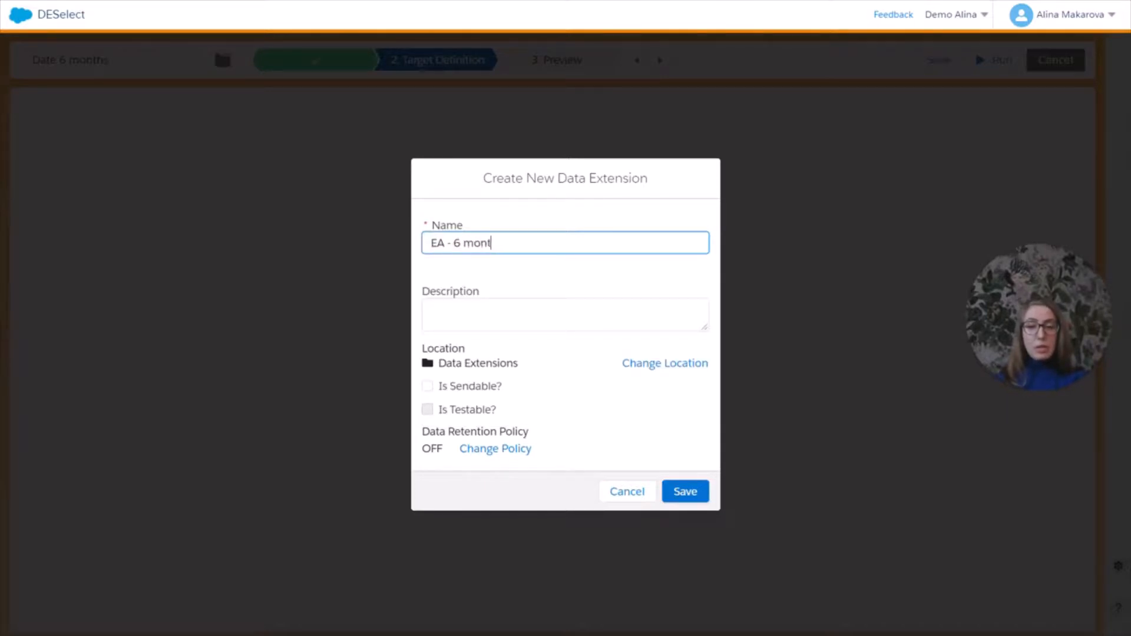
type("hs")
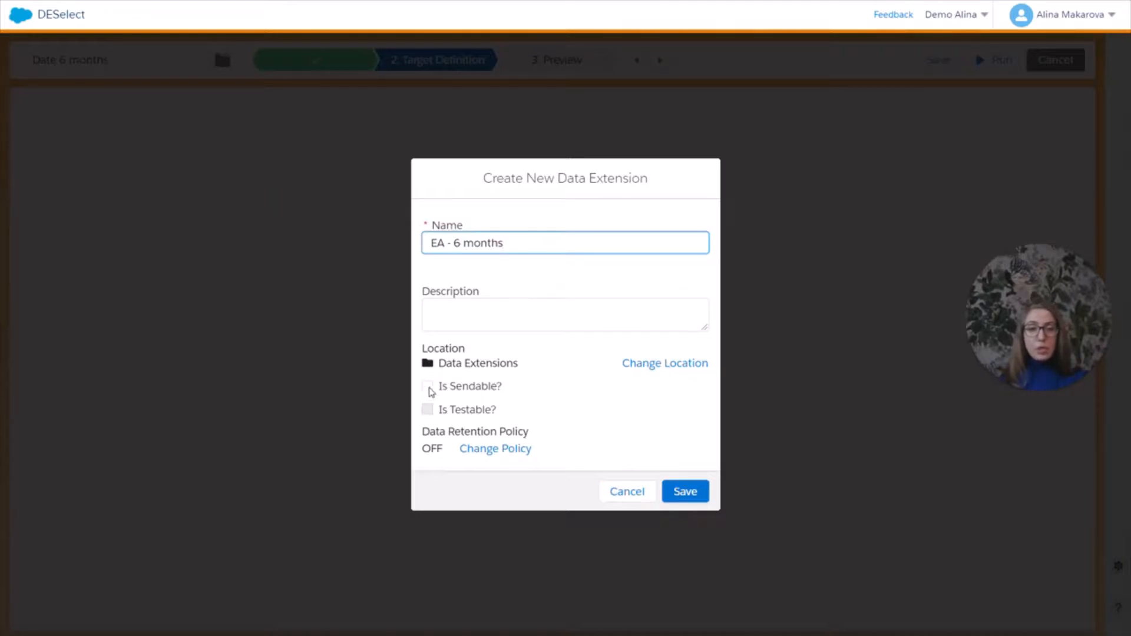
left_click(426, 385)
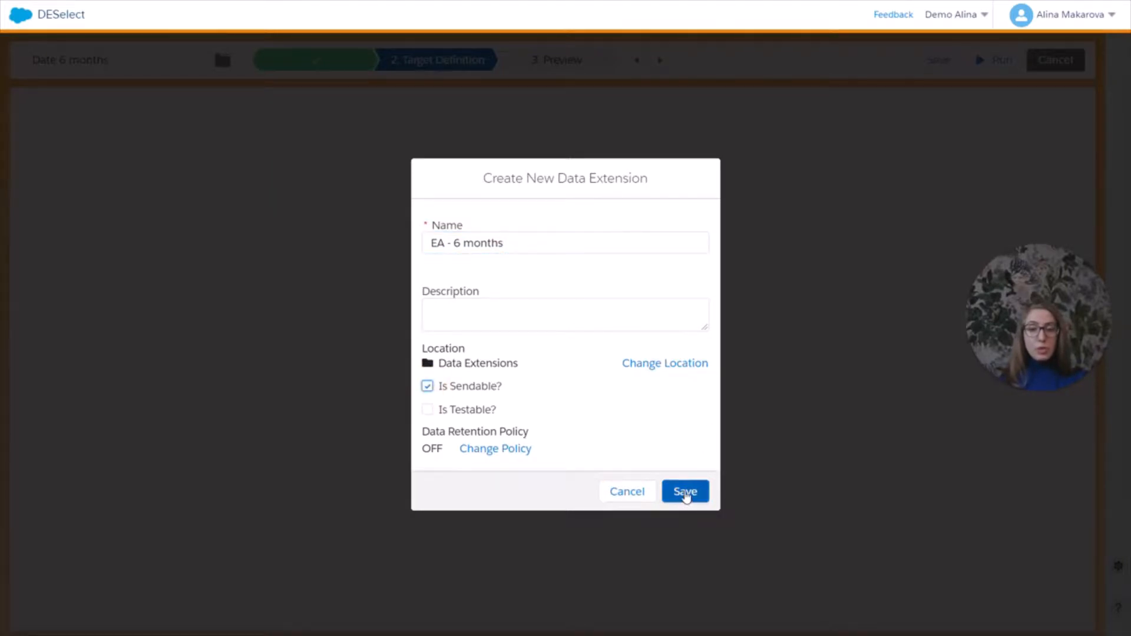
left_click(686, 491)
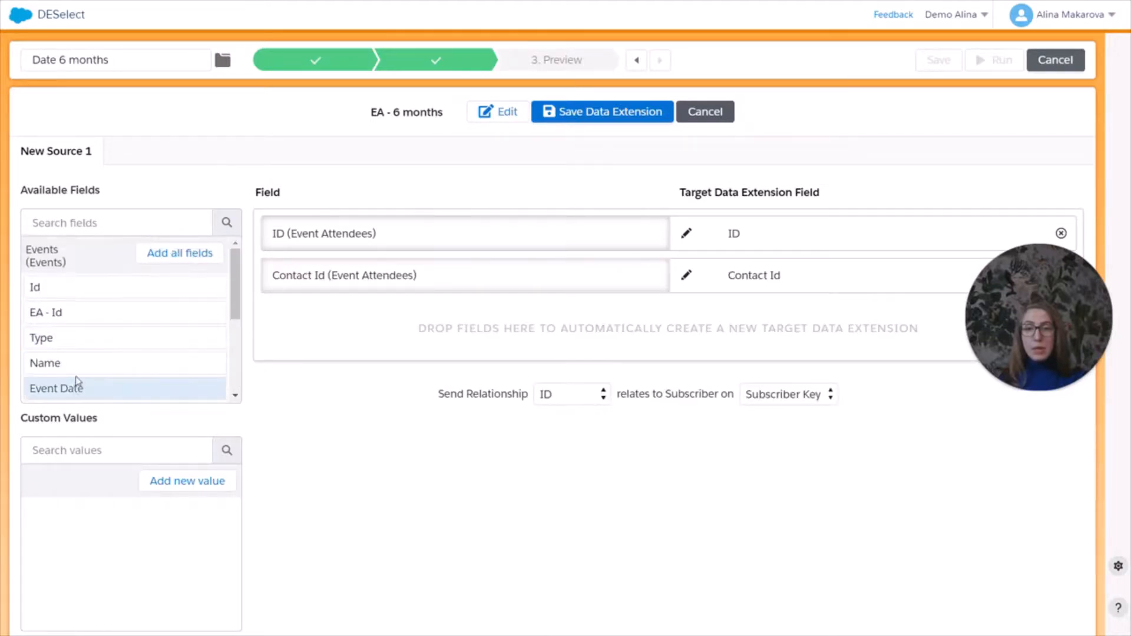
Step: Map Name and Event Date into EA - 6 months and confirm creating it with all four fields
left_click_drag(45, 363, 465, 329)
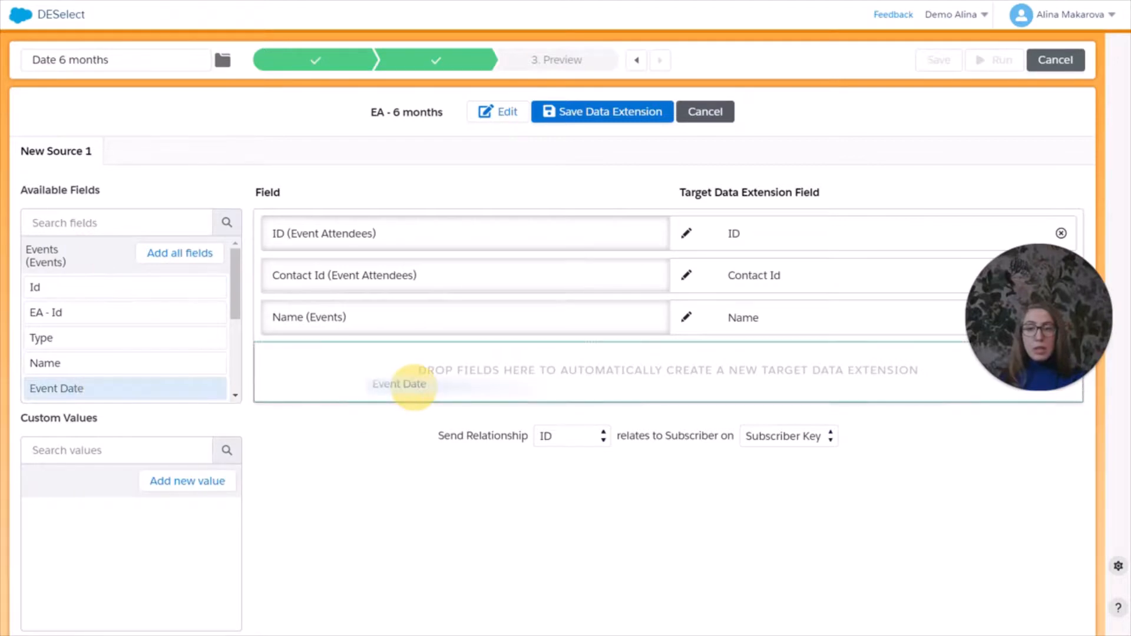
left_click(604, 111)
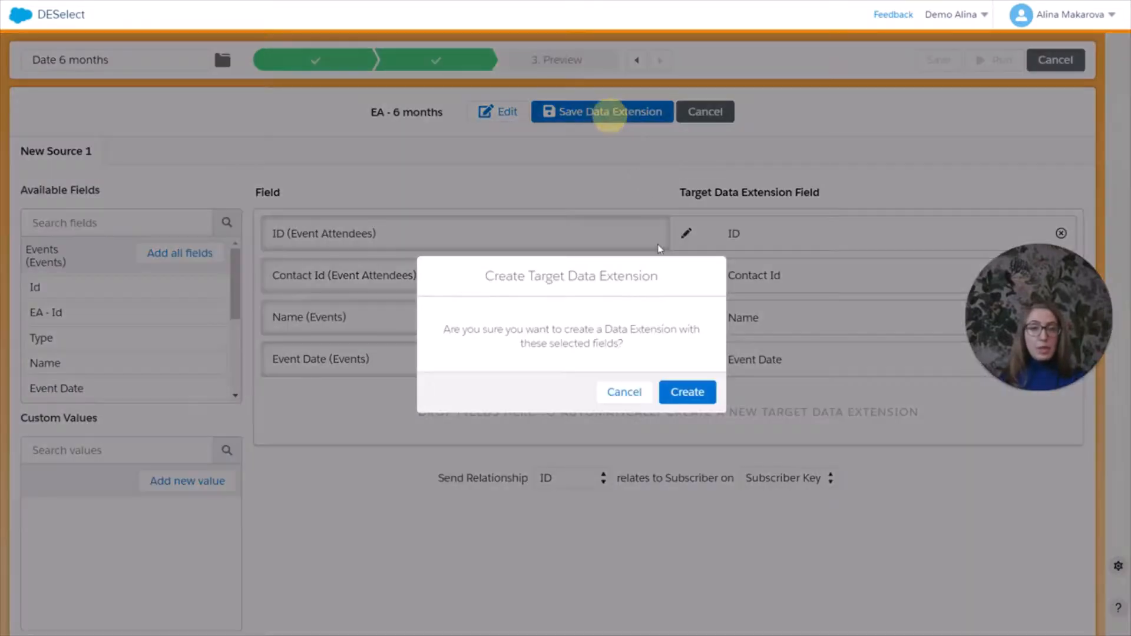
left_click(687, 392)
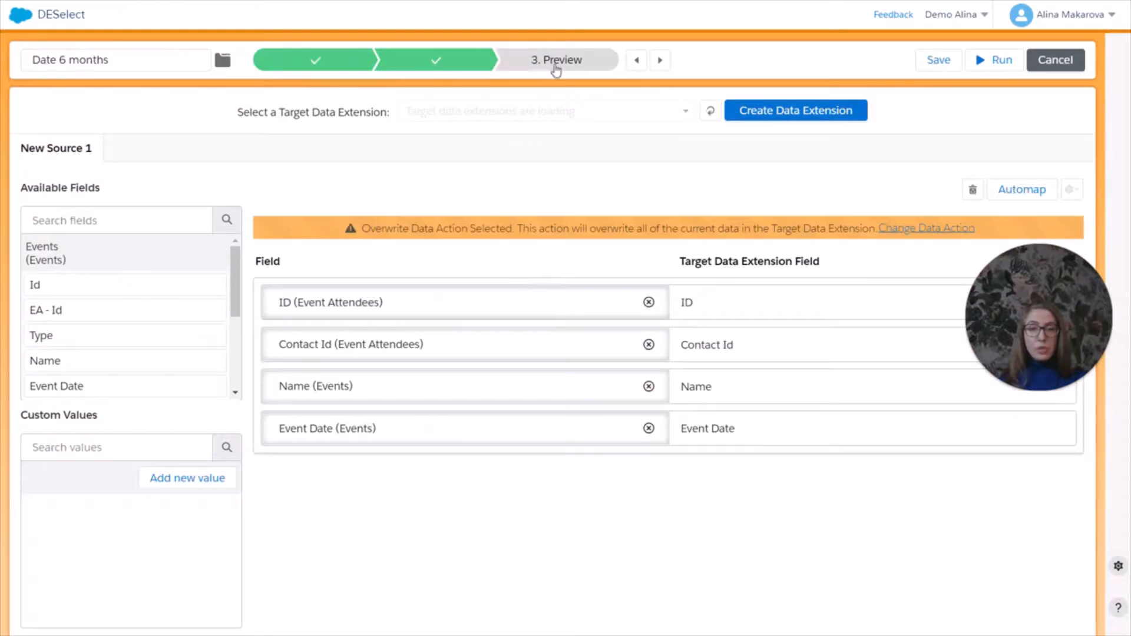
Step: Run the preview, listing 20 of 32 records with ID, Contact Id, Name and Event Date
left_click(556, 60)
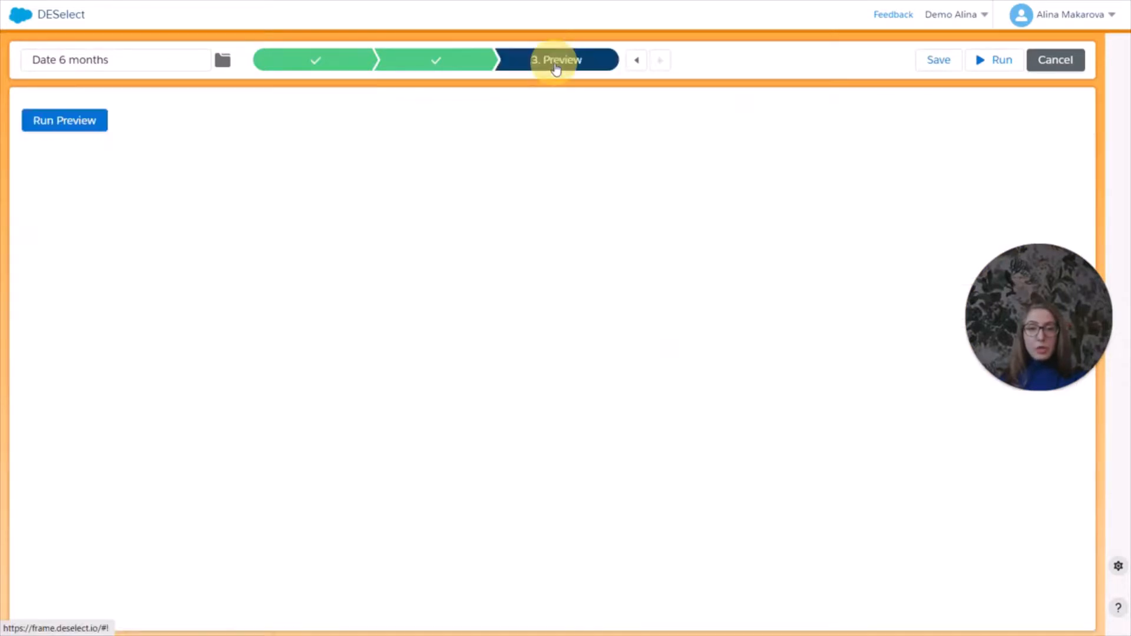
left_click(63, 120)
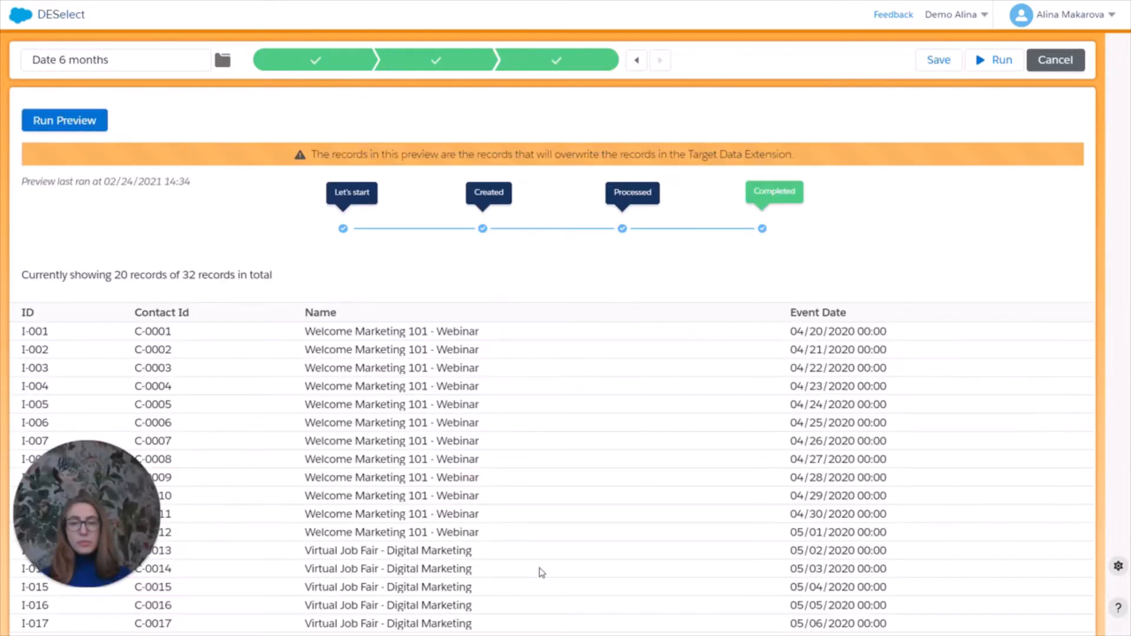
mouse_move(525, 548)
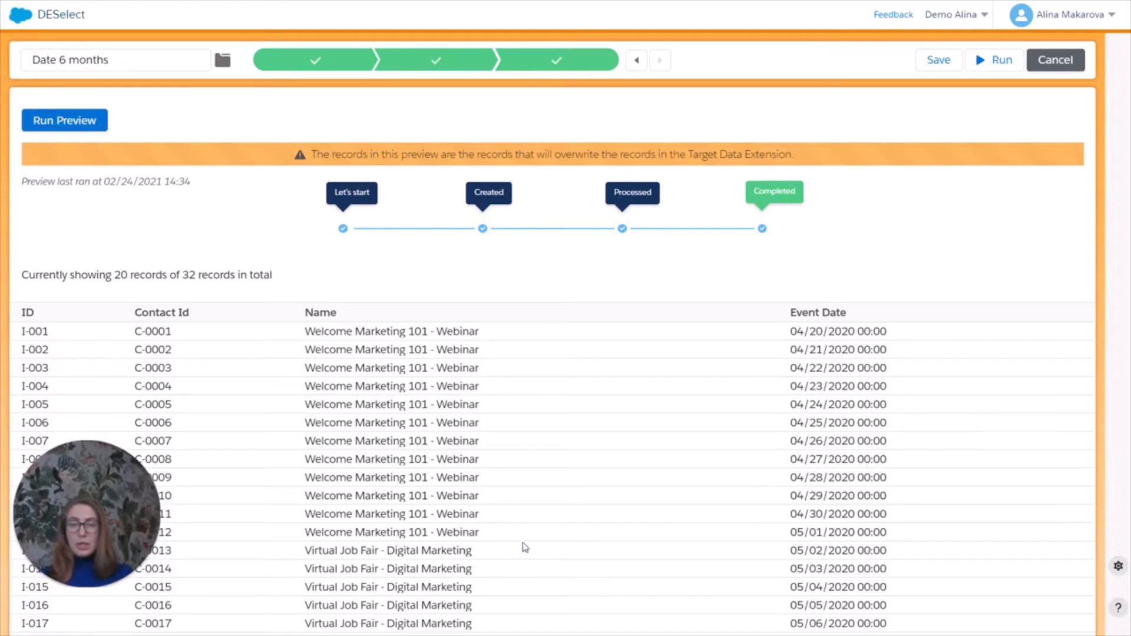
mouse_move(155, 290)
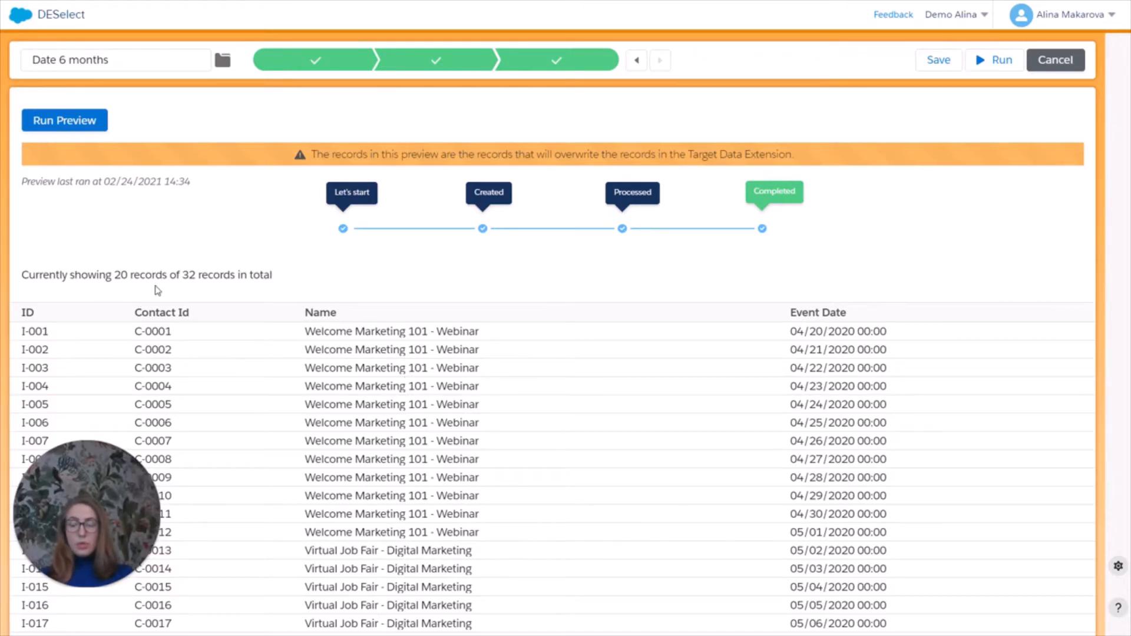
mouse_move(192, 255)
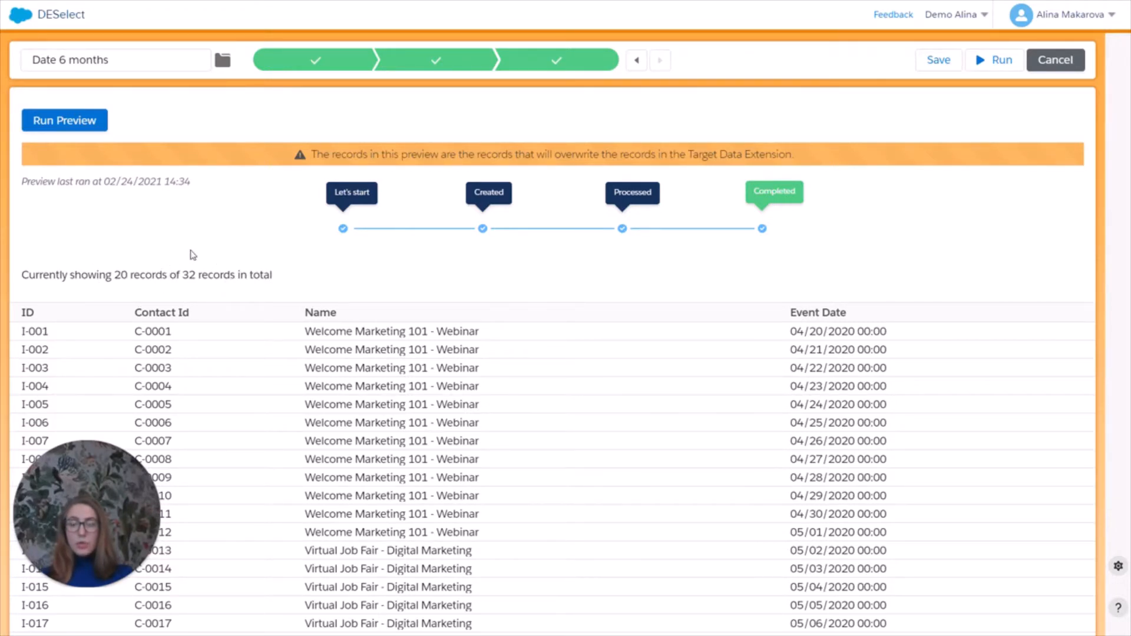
mouse_move(287, 277)
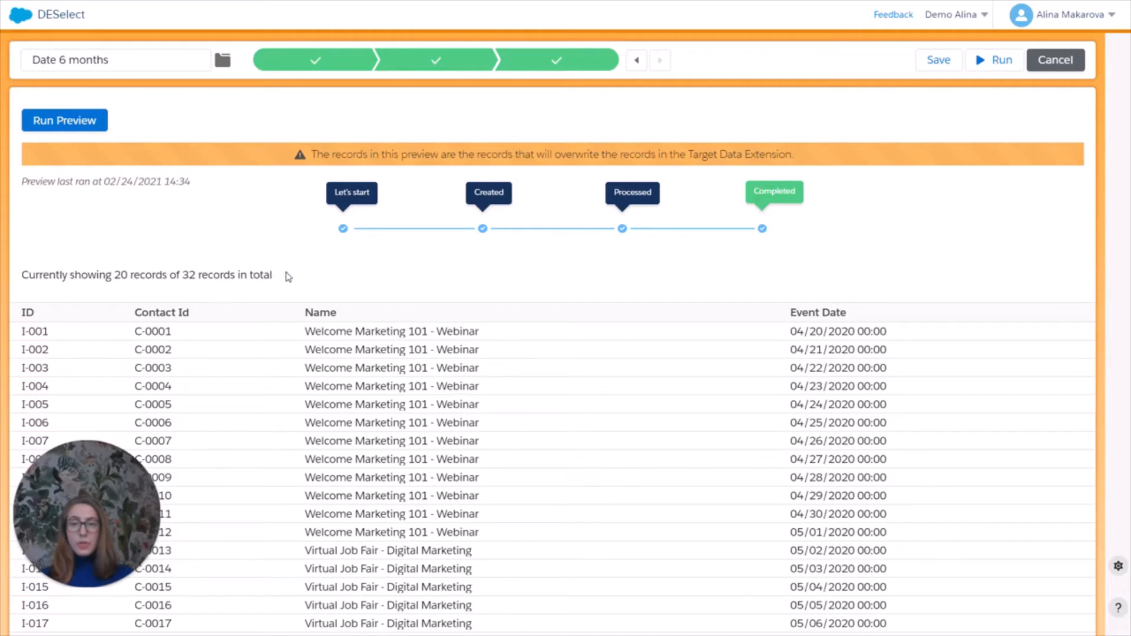
mouse_move(787, 301)
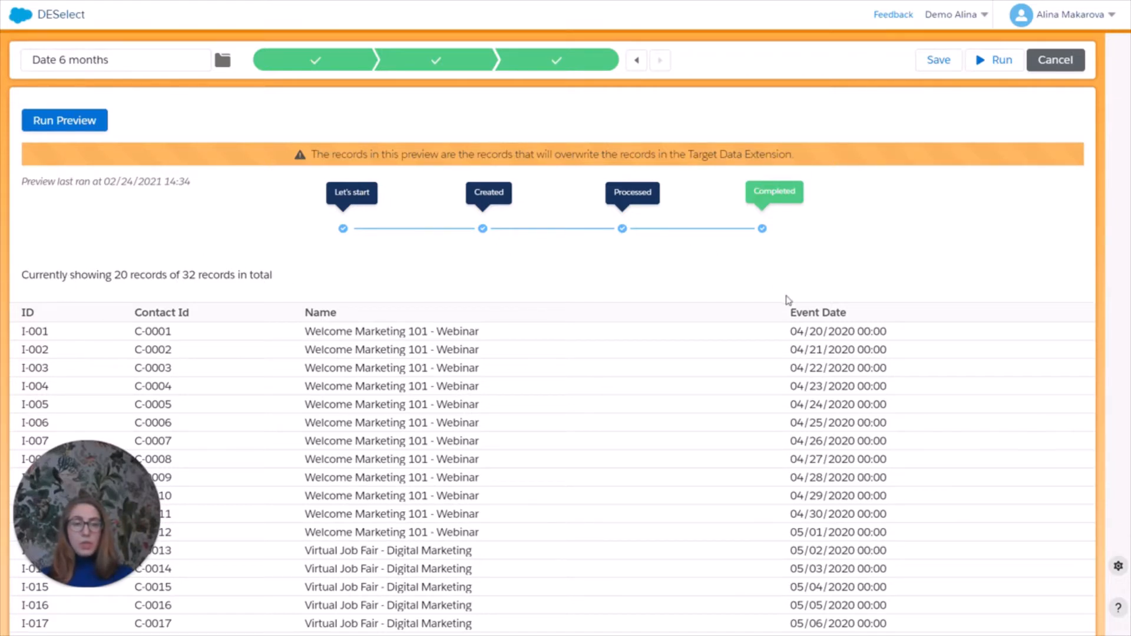
mouse_move(589, 328)
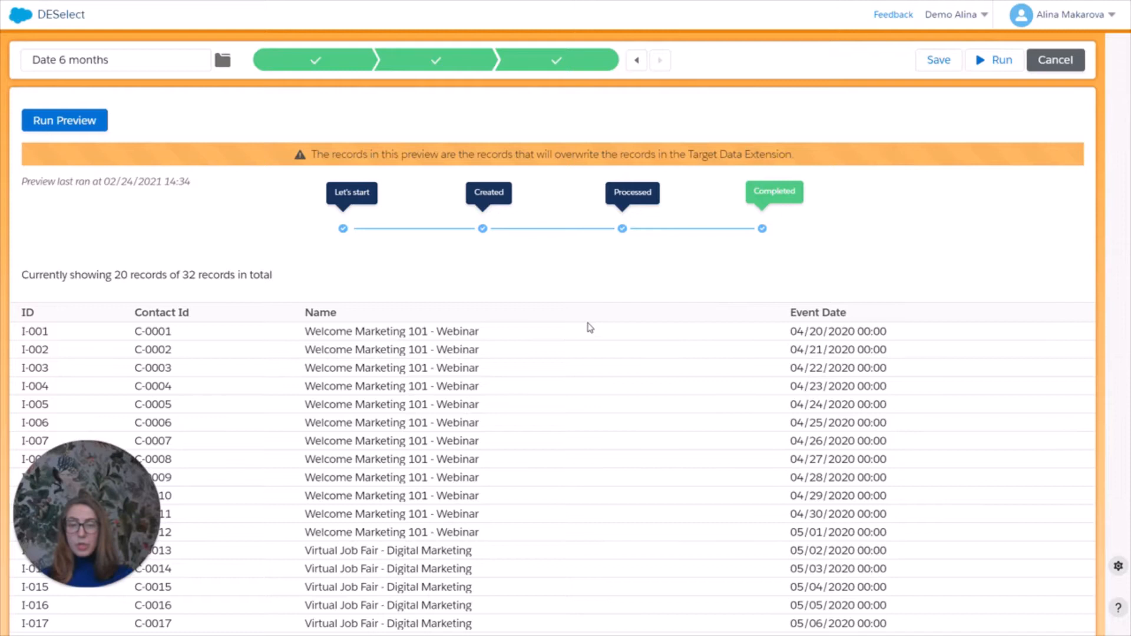
mouse_move(582, 332)
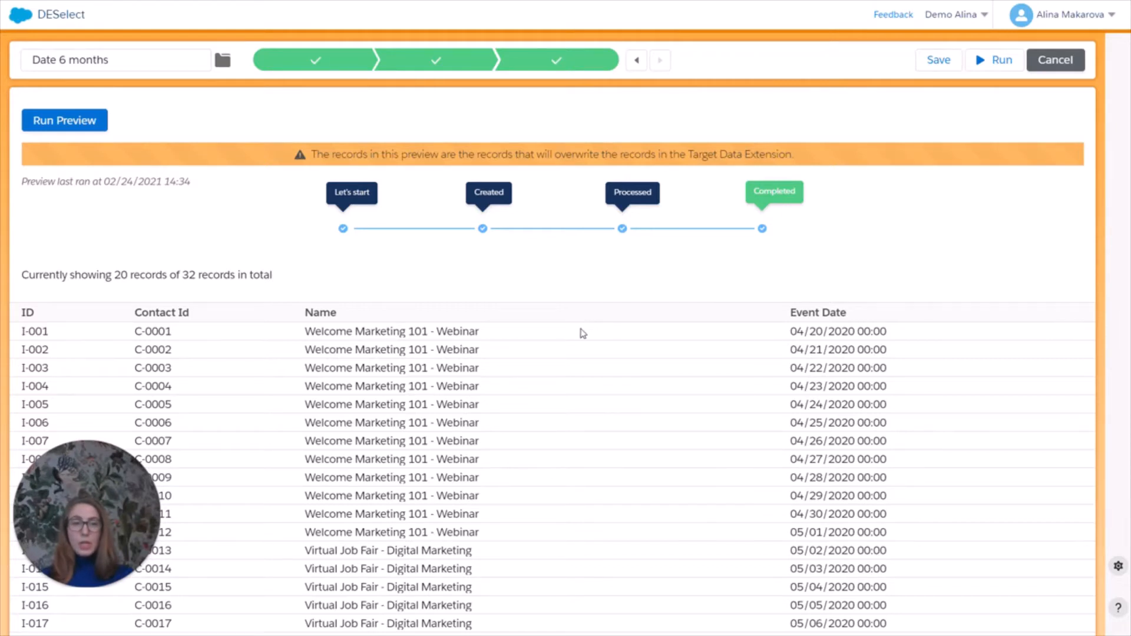